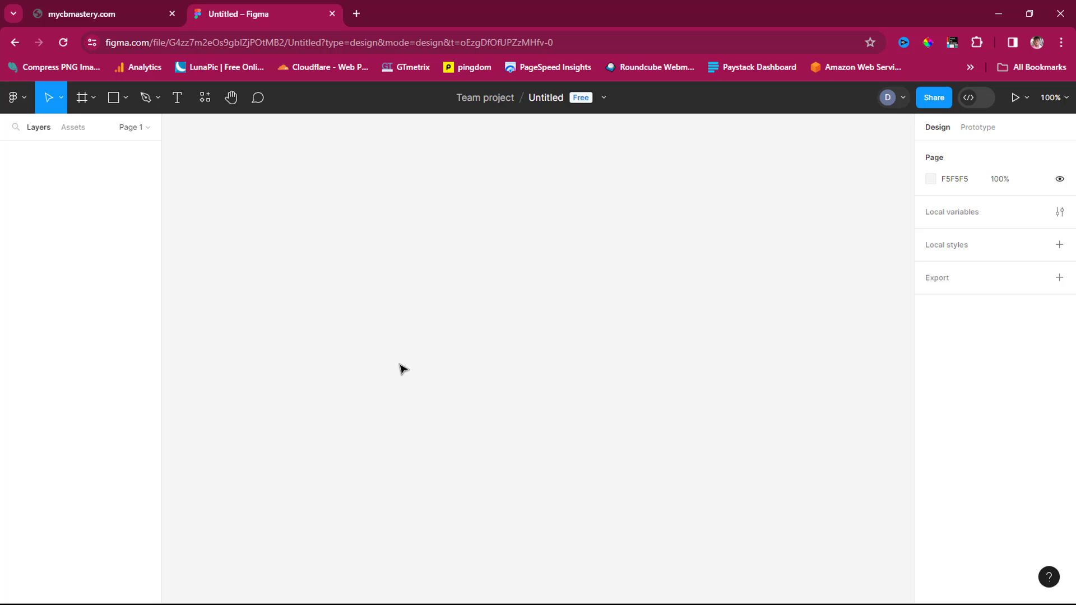
mouse_move(443, 352)
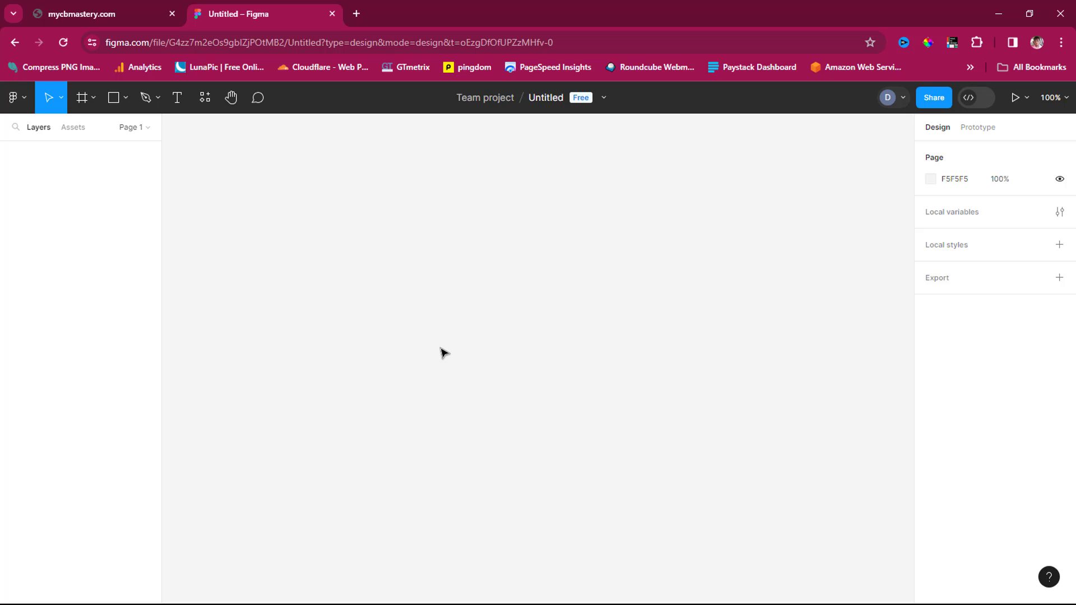
Browse the mycbmastery.com home page in Chrome and select its address for copying
click(84, 14)
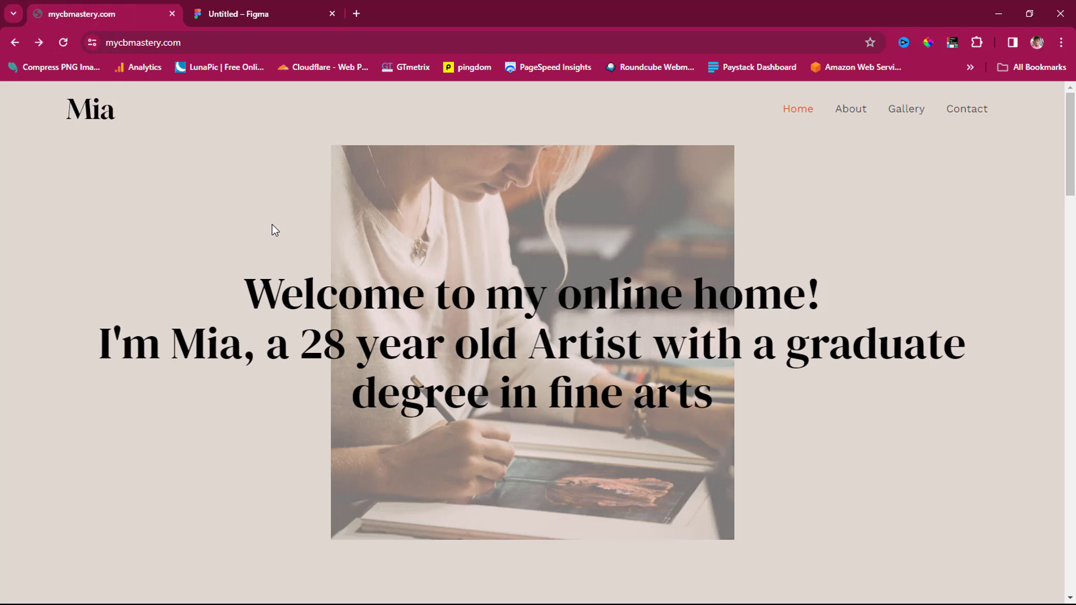
scroll(down, 3)
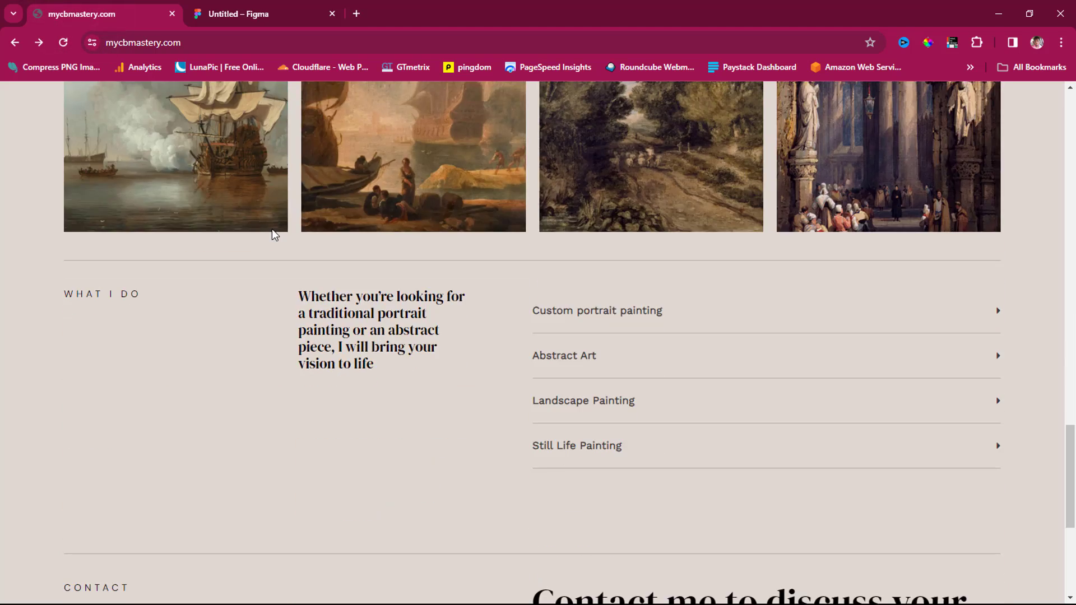
scroll(up, 3)
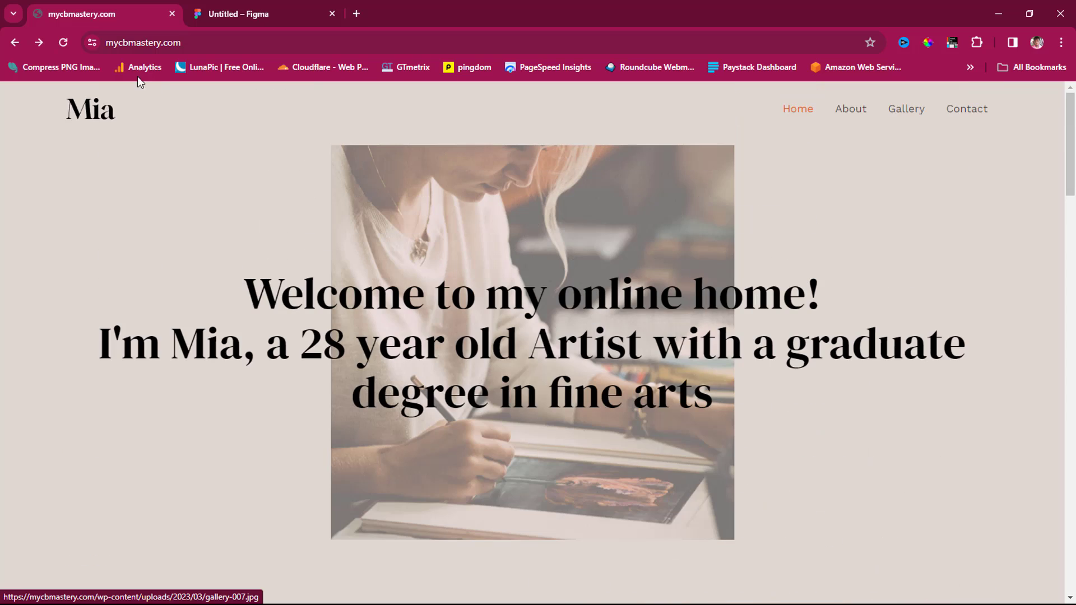
click(127, 43)
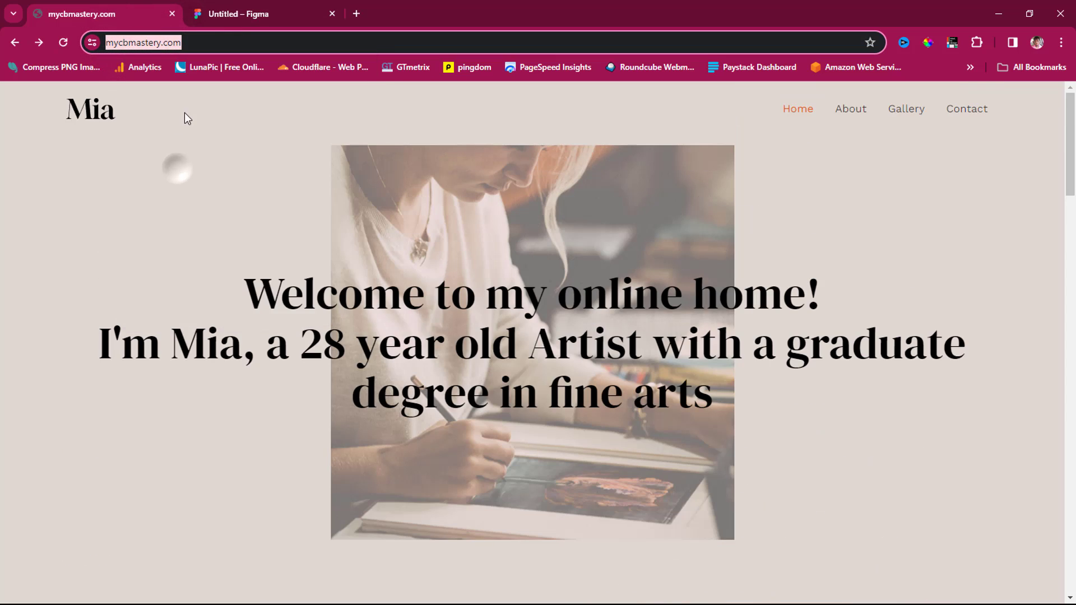
Return to the Untitled Figma file and launch the html.to.design plugin from Plugins
click(238, 14)
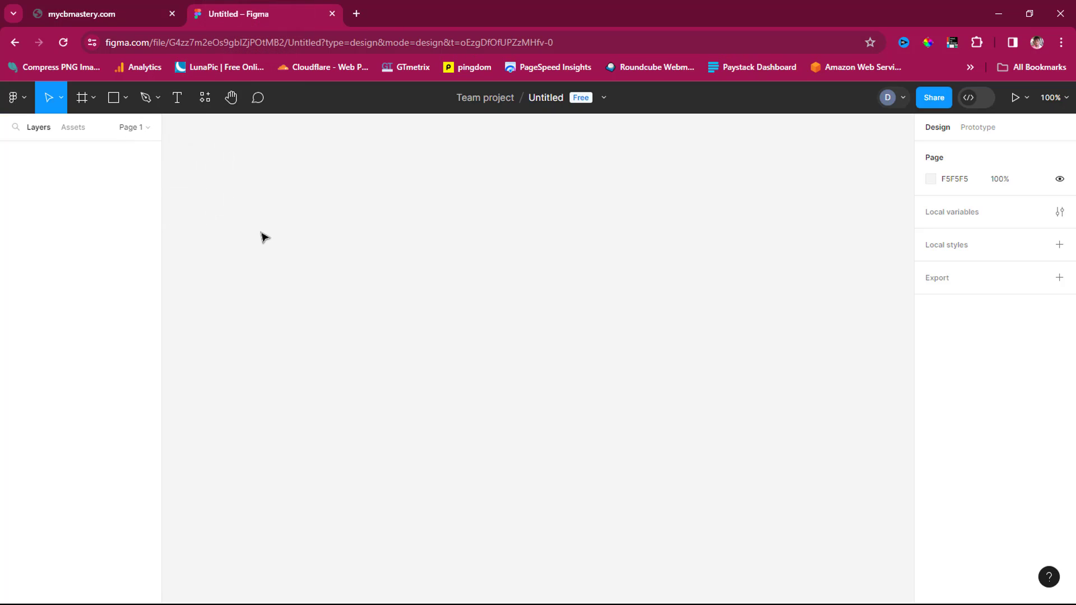
click(12, 96)
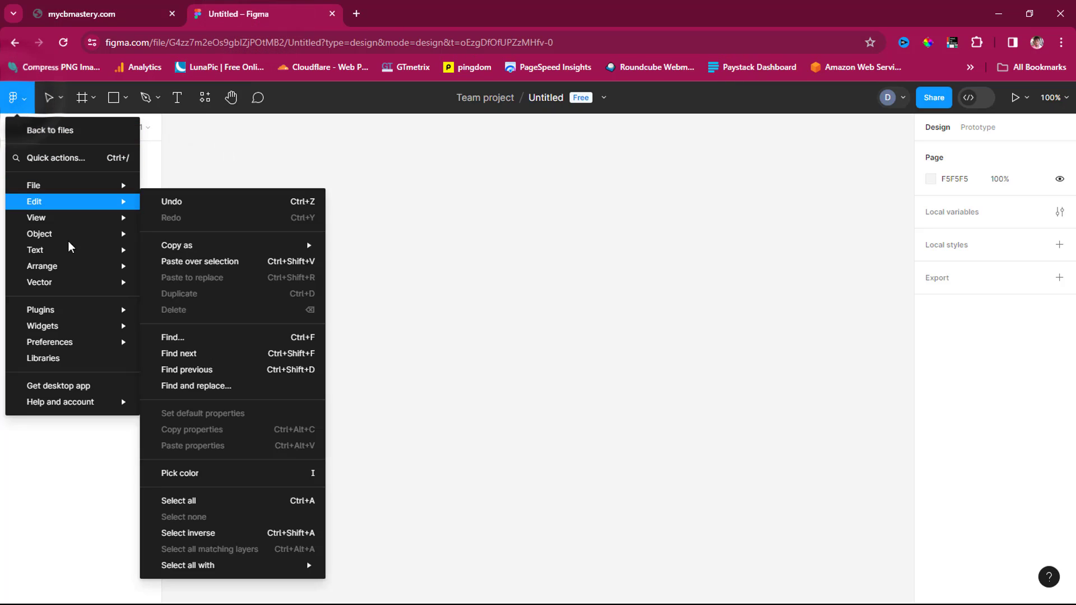
click(40, 309)
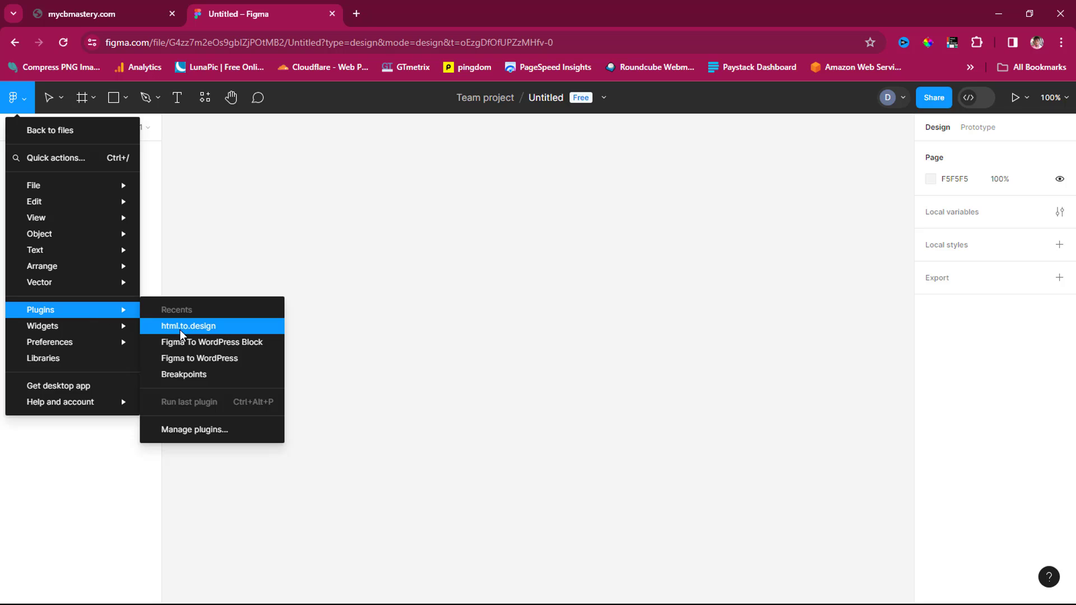
mouse_move(189, 332)
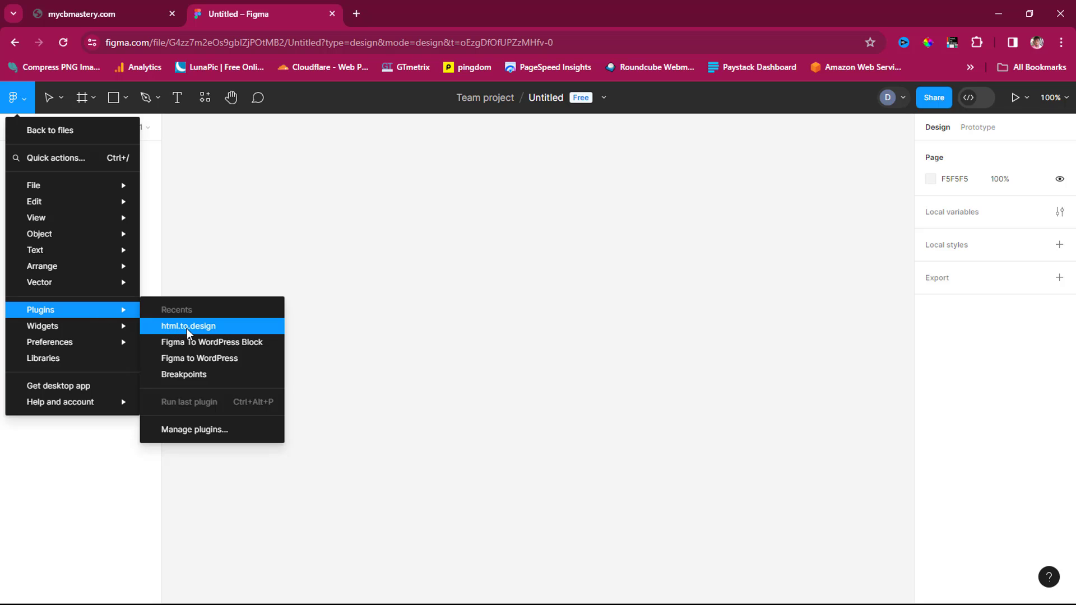
mouse_move(195, 333)
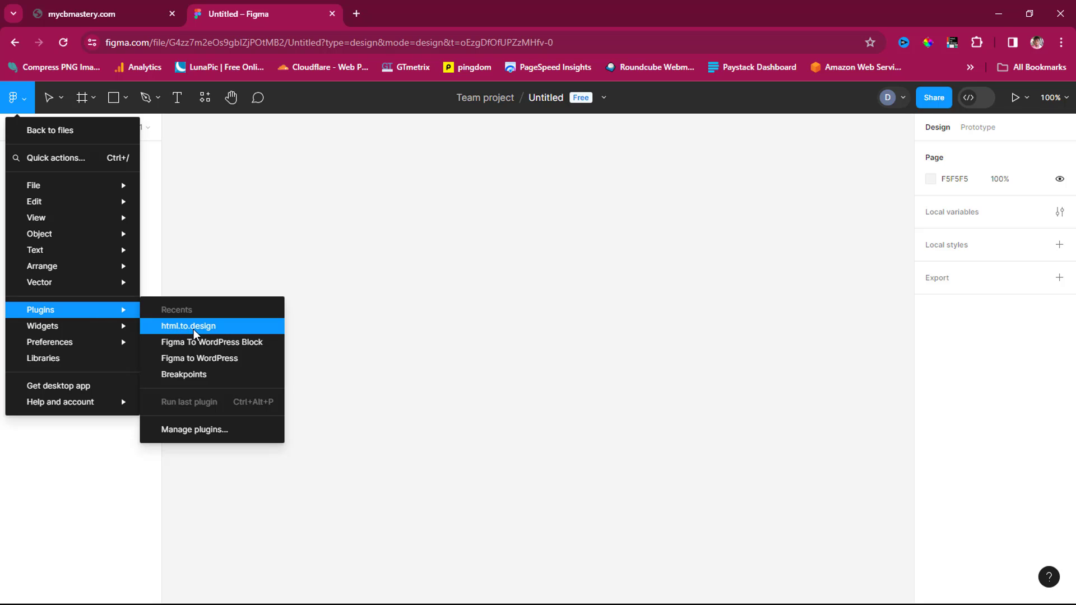
mouse_move(211, 442)
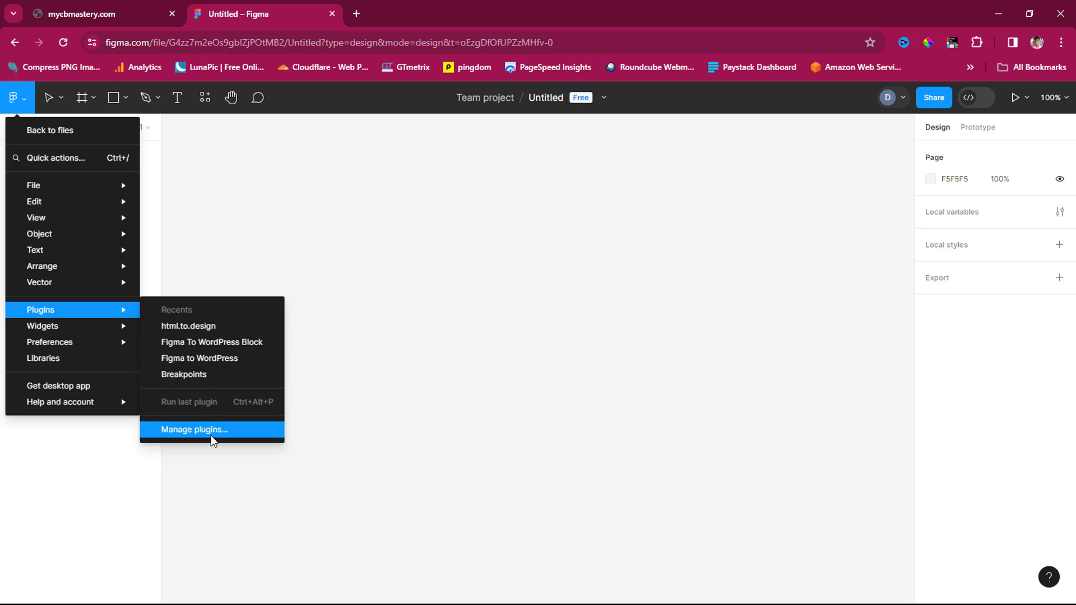
click(212, 429)
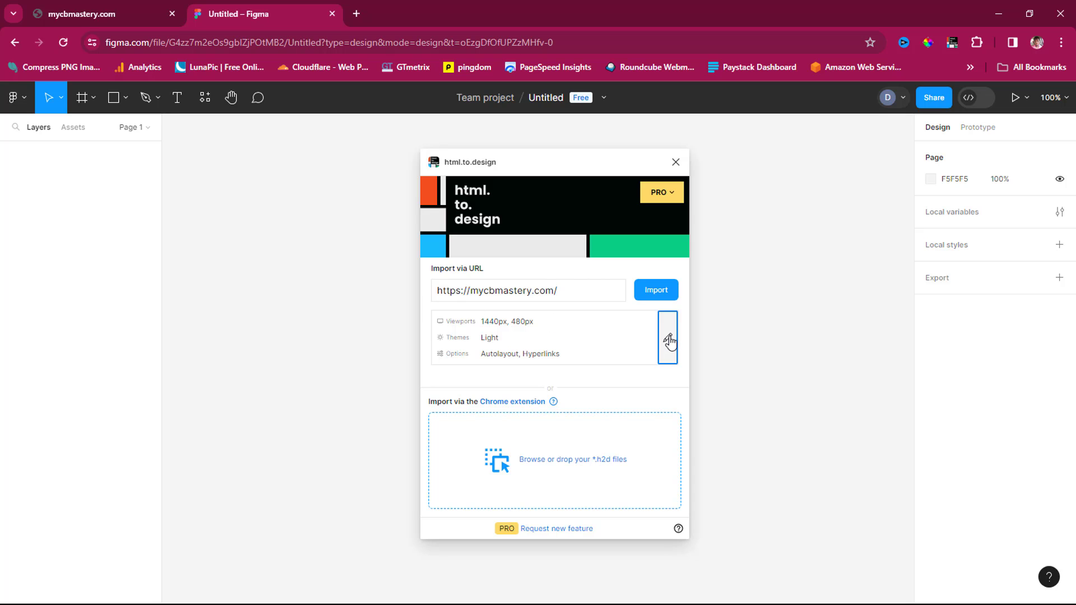
click(669, 337)
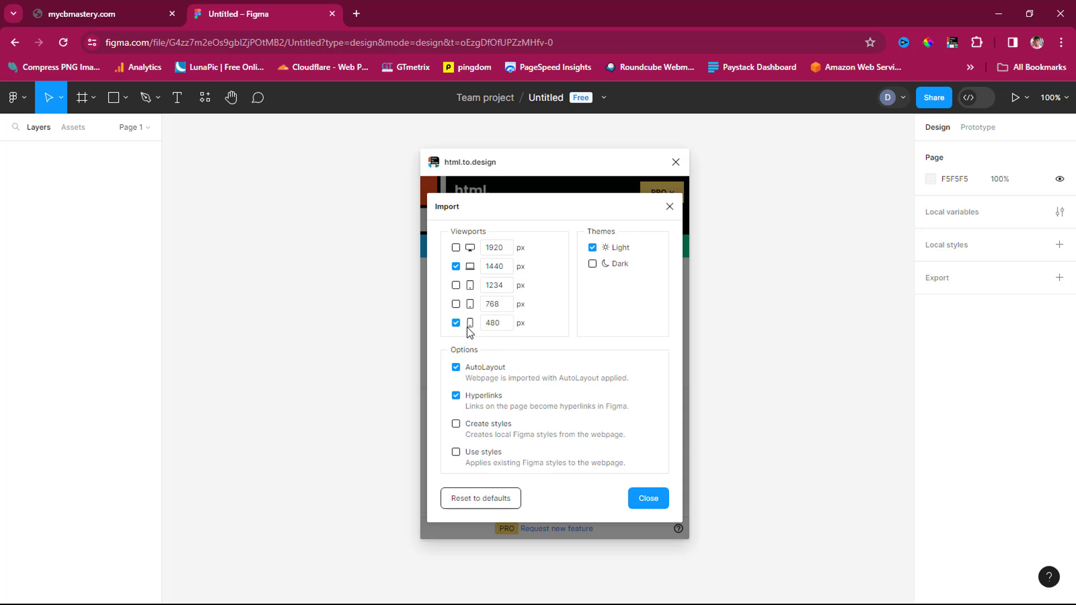
mouse_move(498, 271)
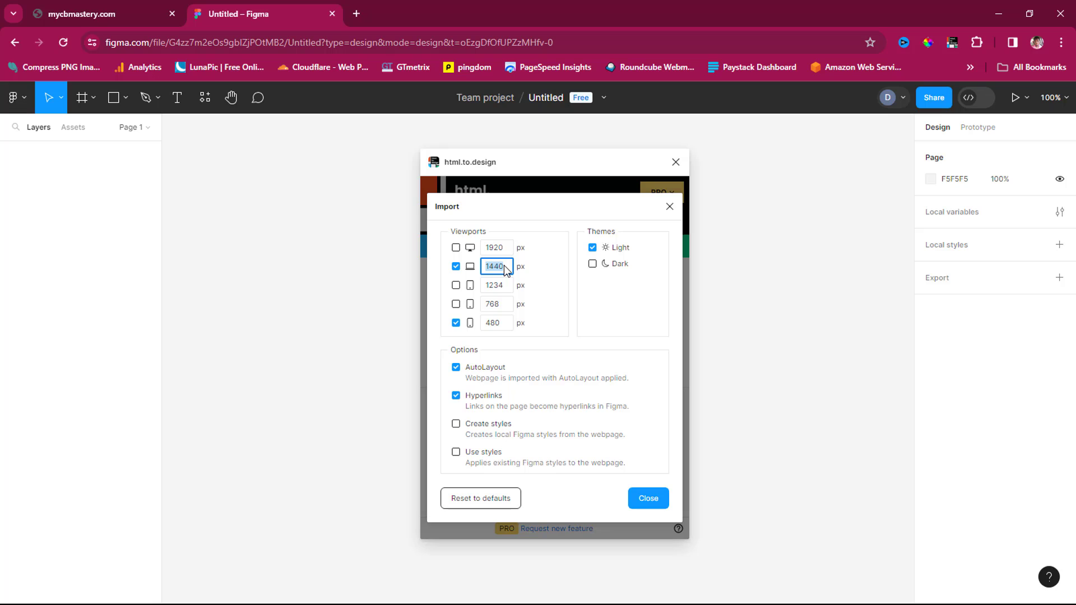
mouse_move(502, 298)
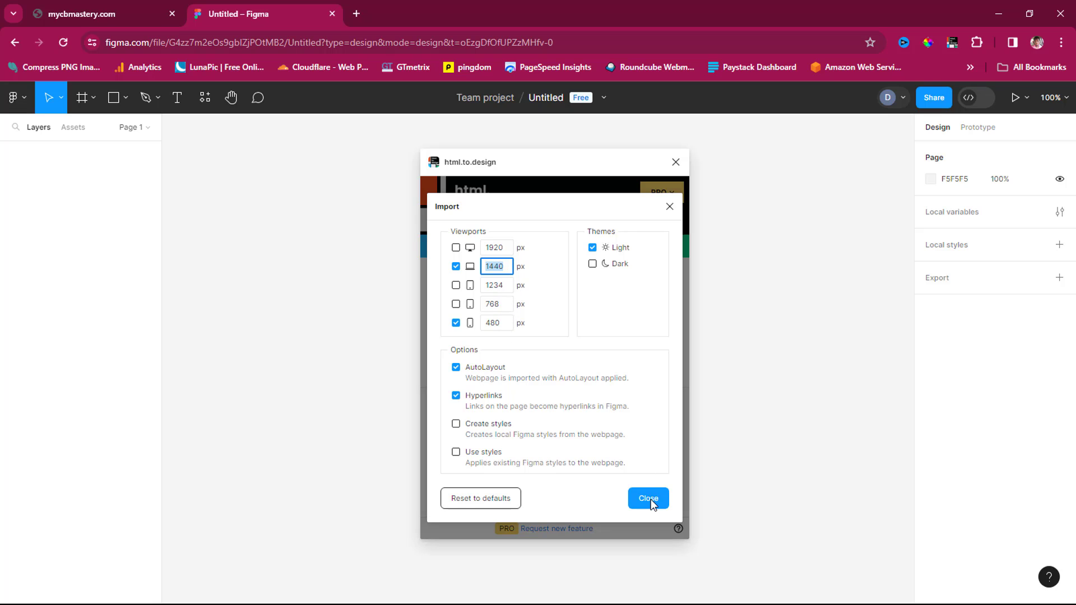
click(648, 497)
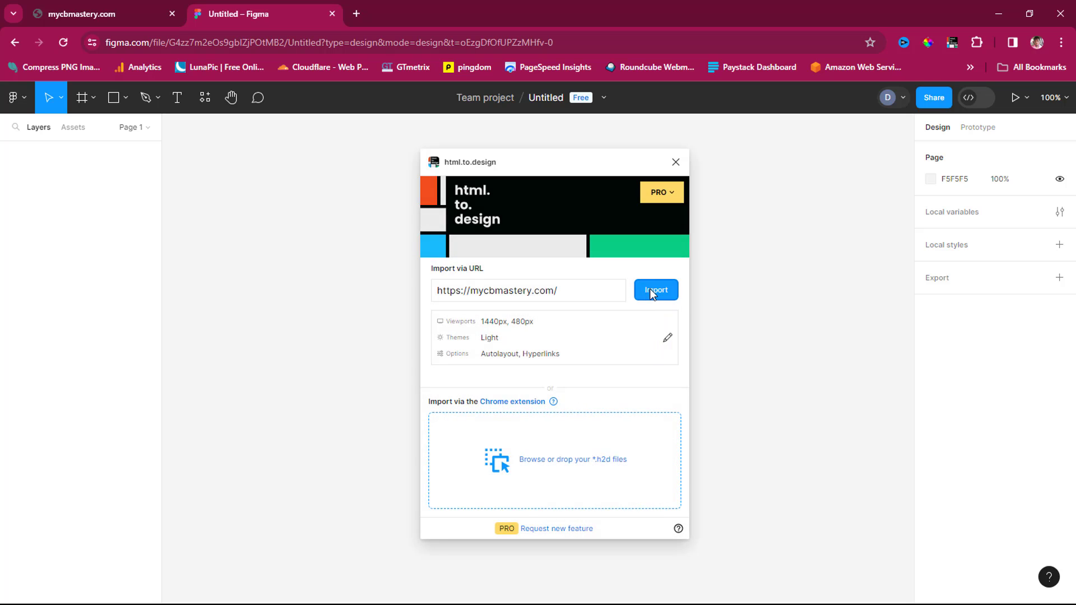
Import the mycbmastery.com home page and dismiss the plugin window
click(656, 289)
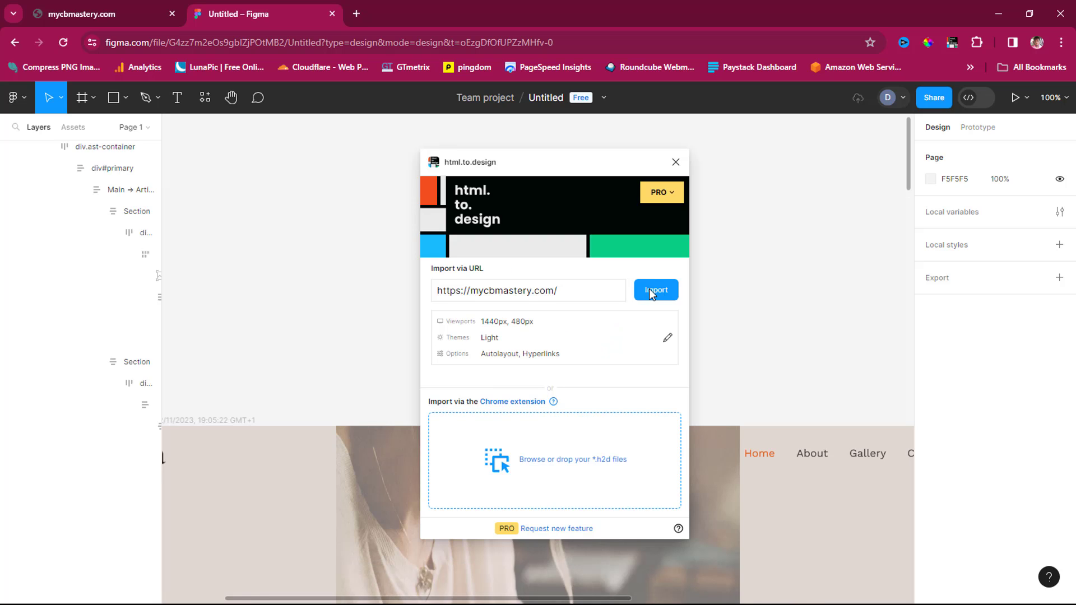
click(655, 289)
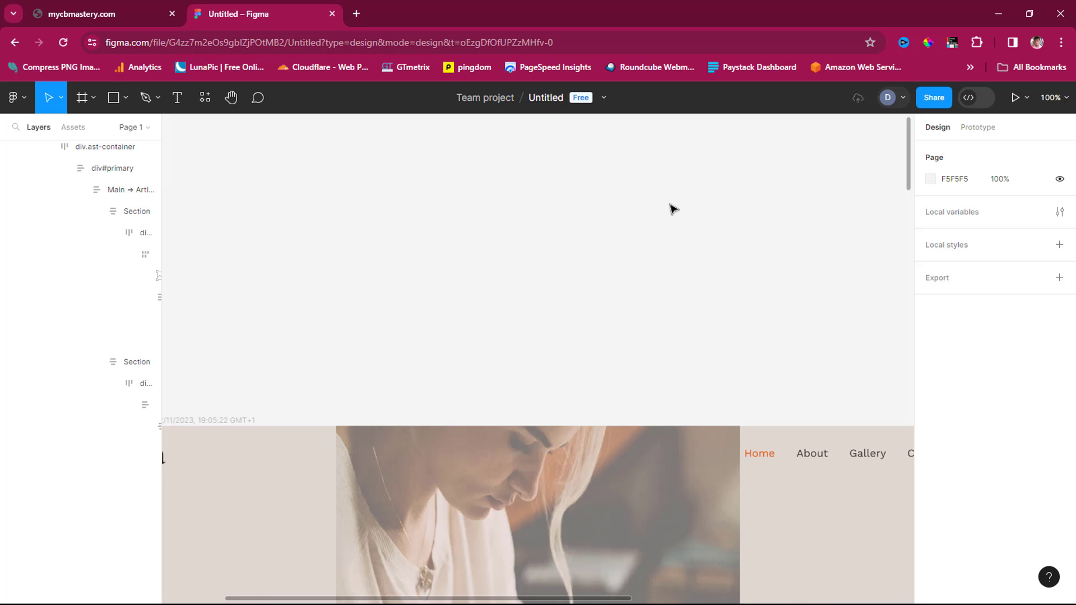
Zoom to fit the imported frames, select the desktop frame, then compare with the live site
click(1067, 98)
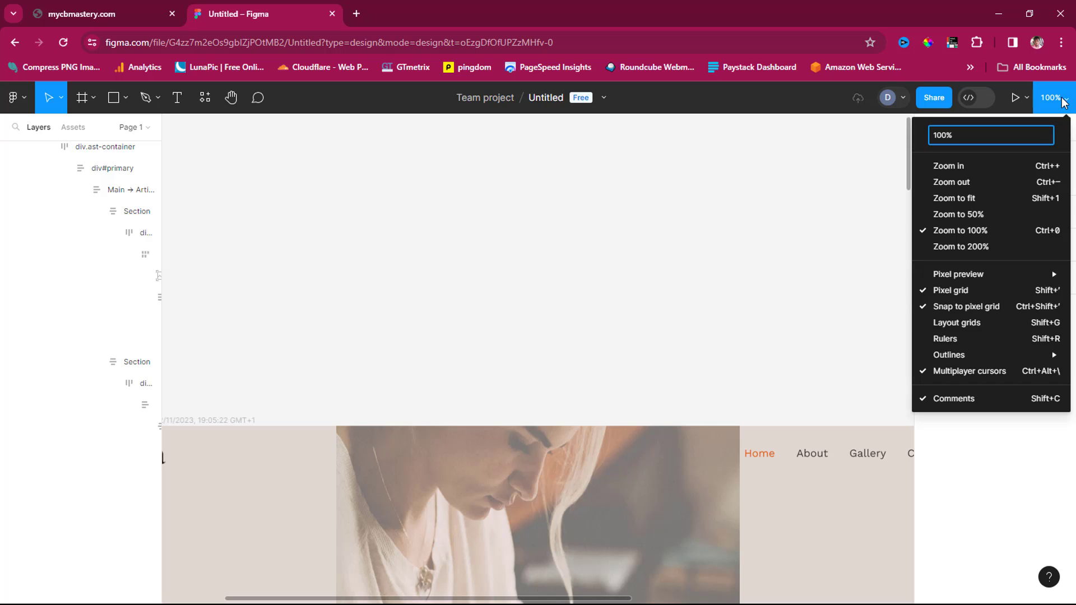
mouse_move(969, 207)
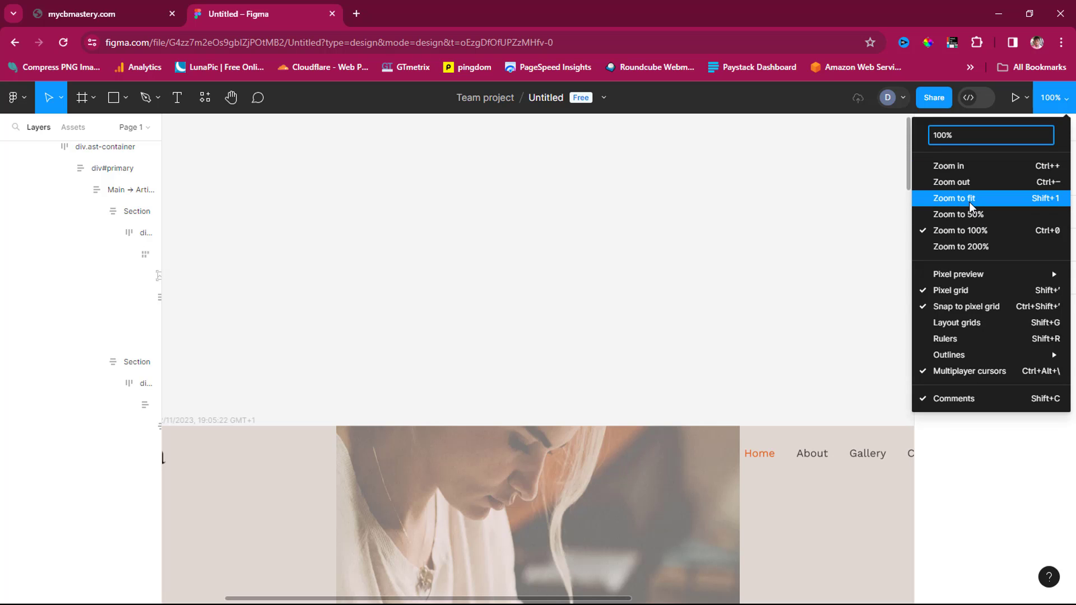
click(954, 197)
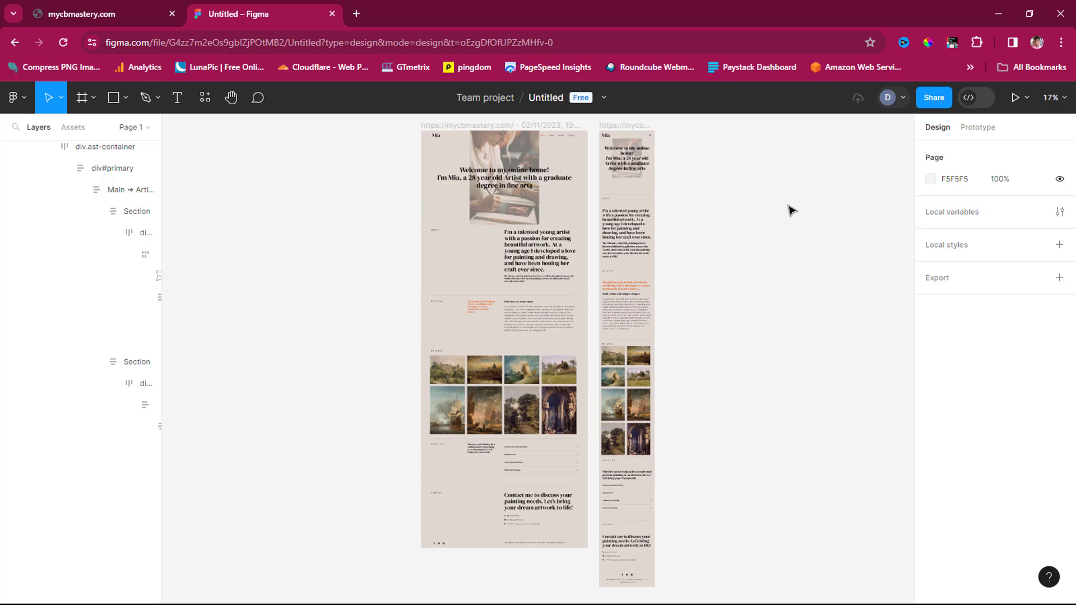
click(504, 231)
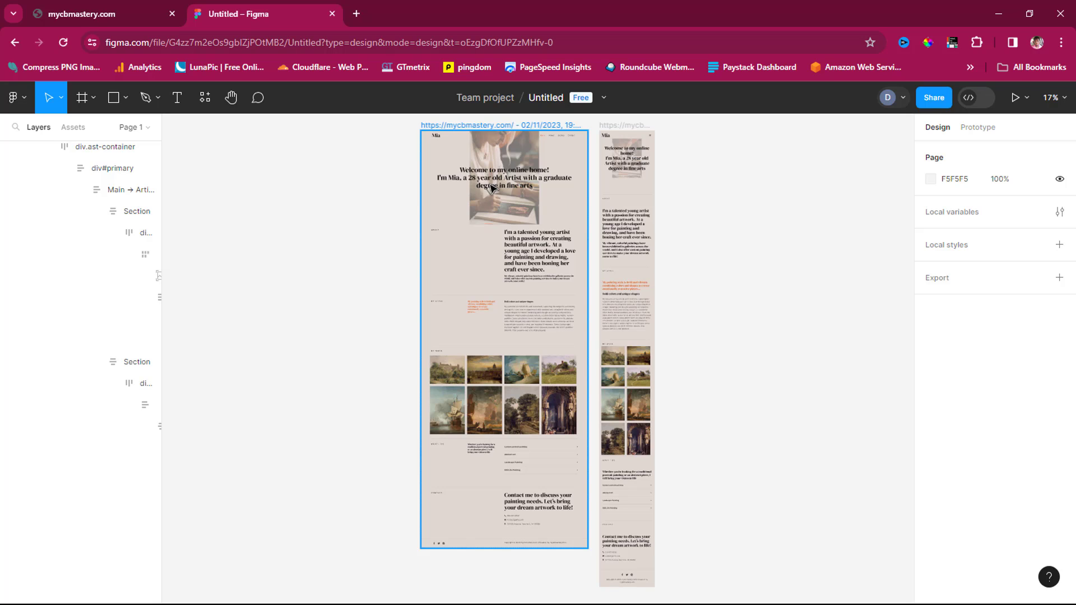
mouse_move(467, 260)
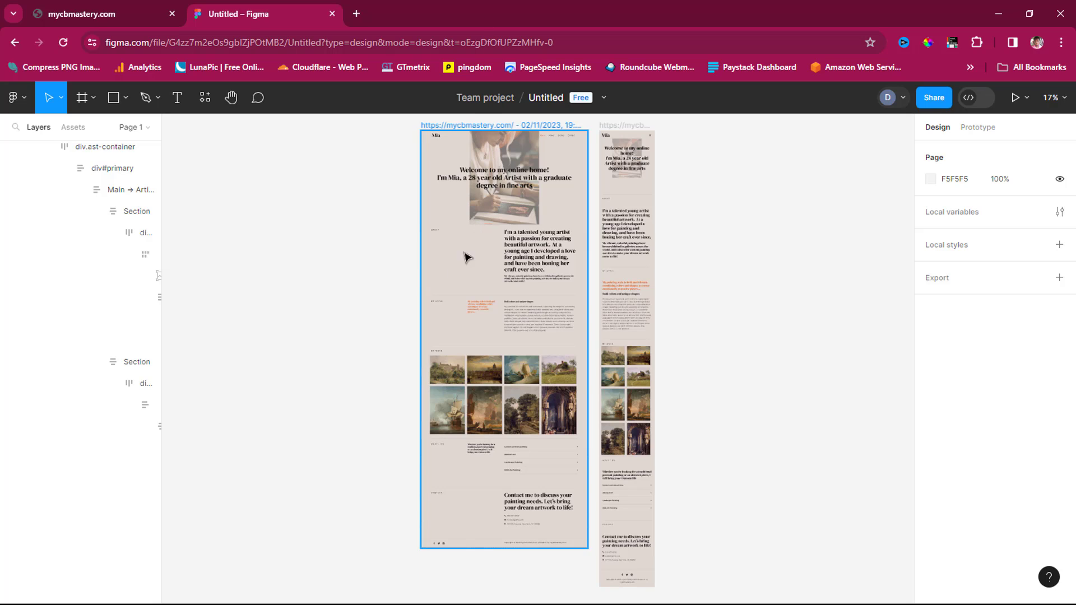
click(84, 15)
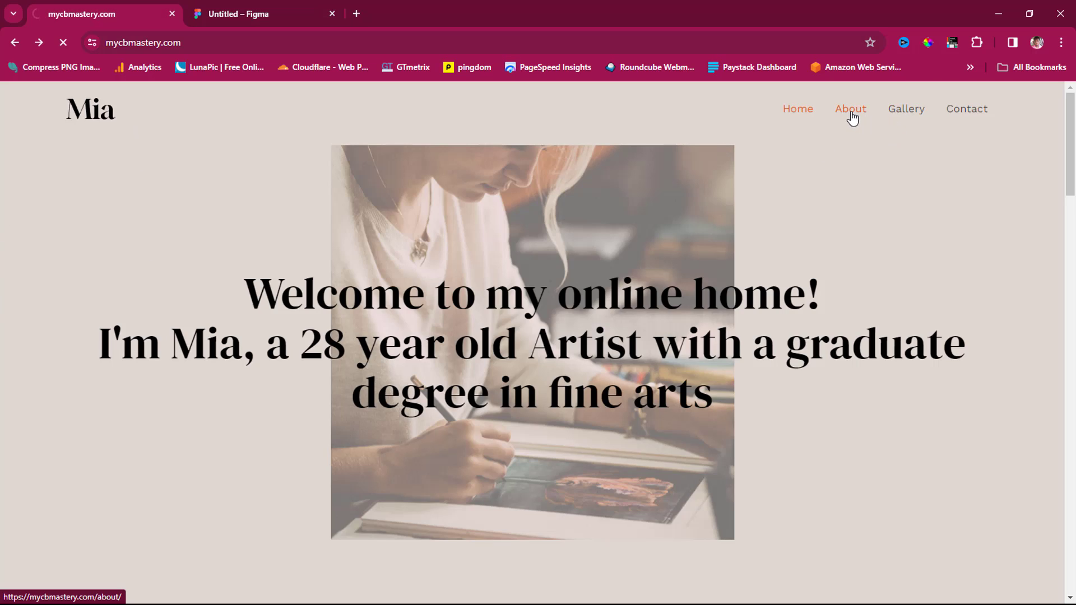
Check the site's password-protected About page in Chrome, then return to the Figma file
click(851, 109)
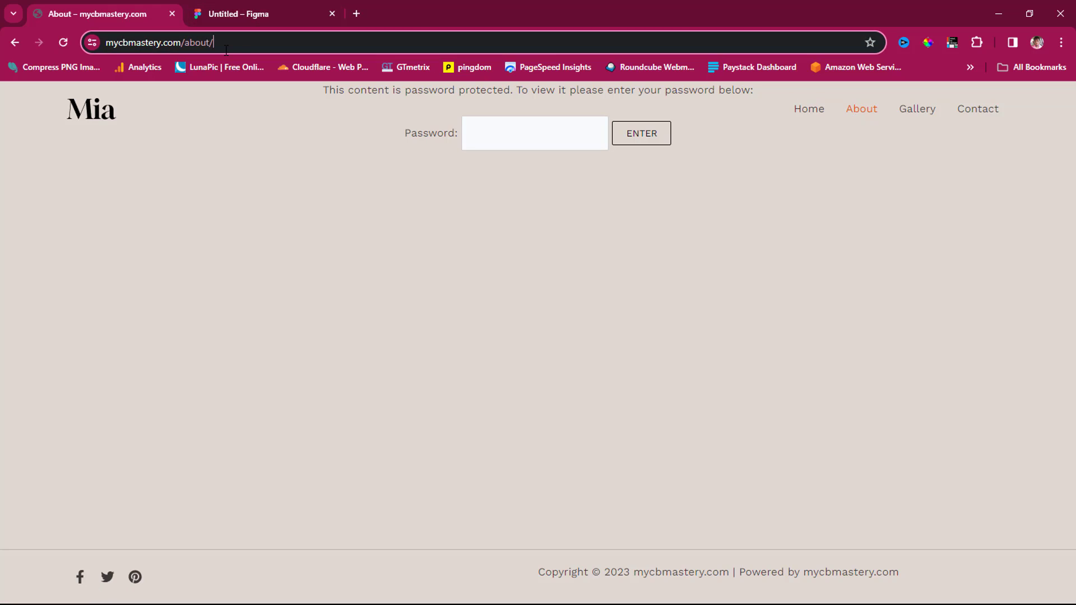
right_click(163, 41)
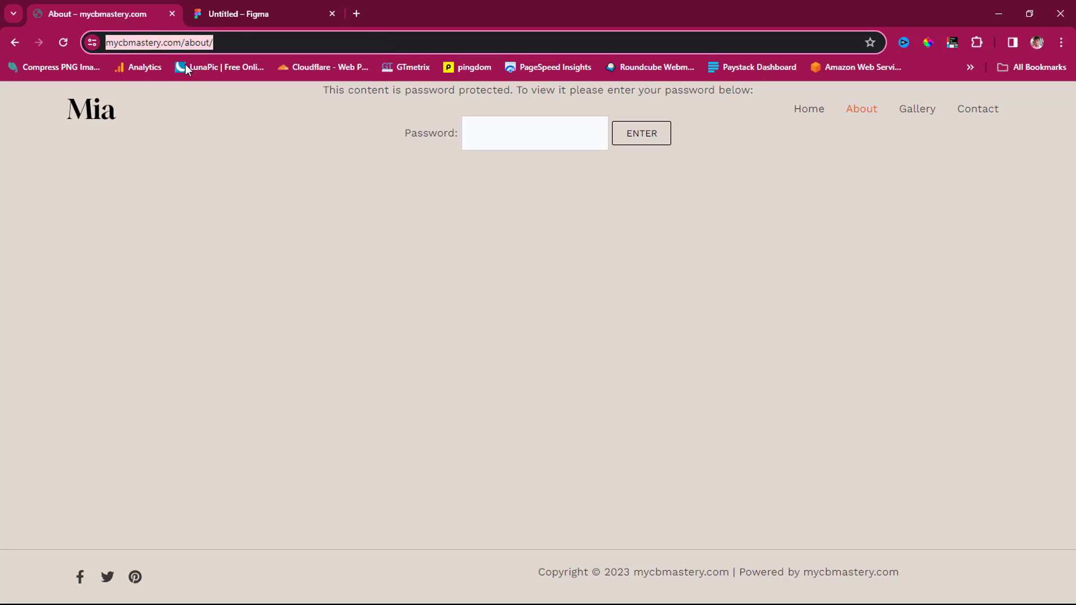
click(245, 14)
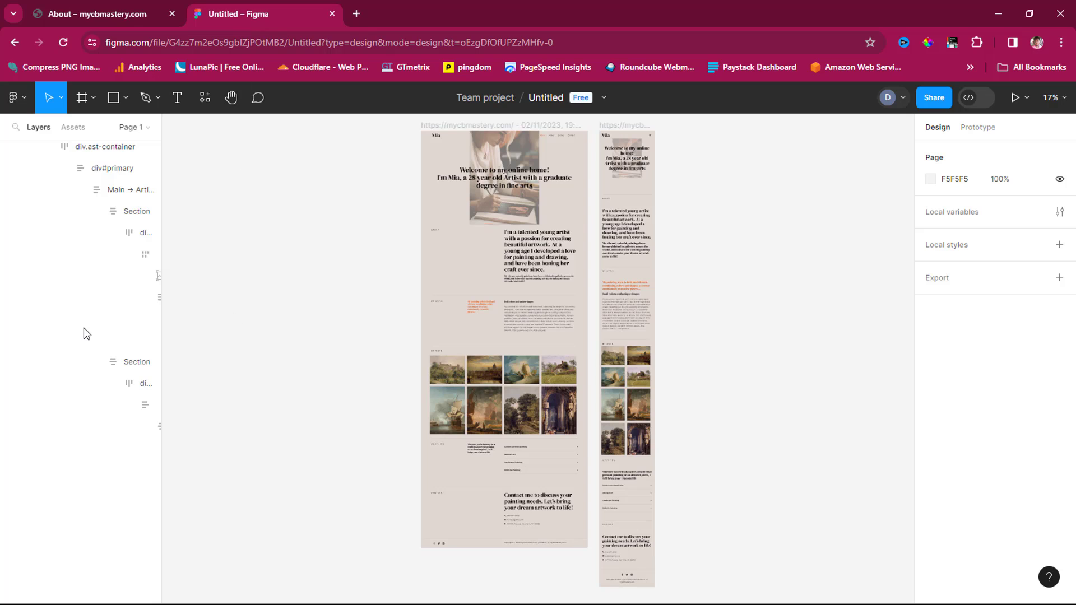
Rename the first Figma page to Home
click(132, 127)
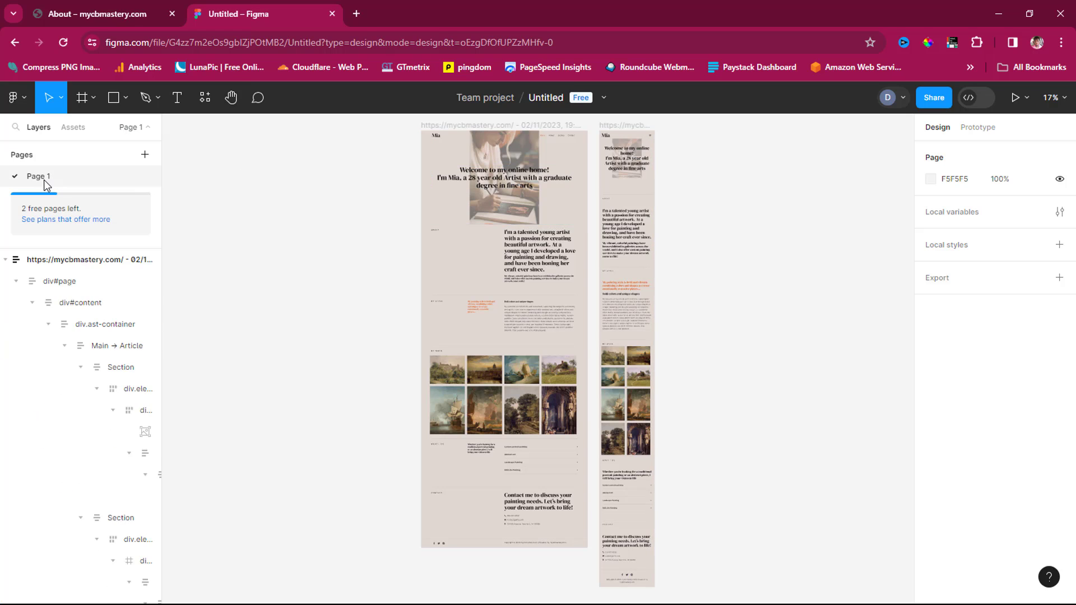
double_click(34, 176)
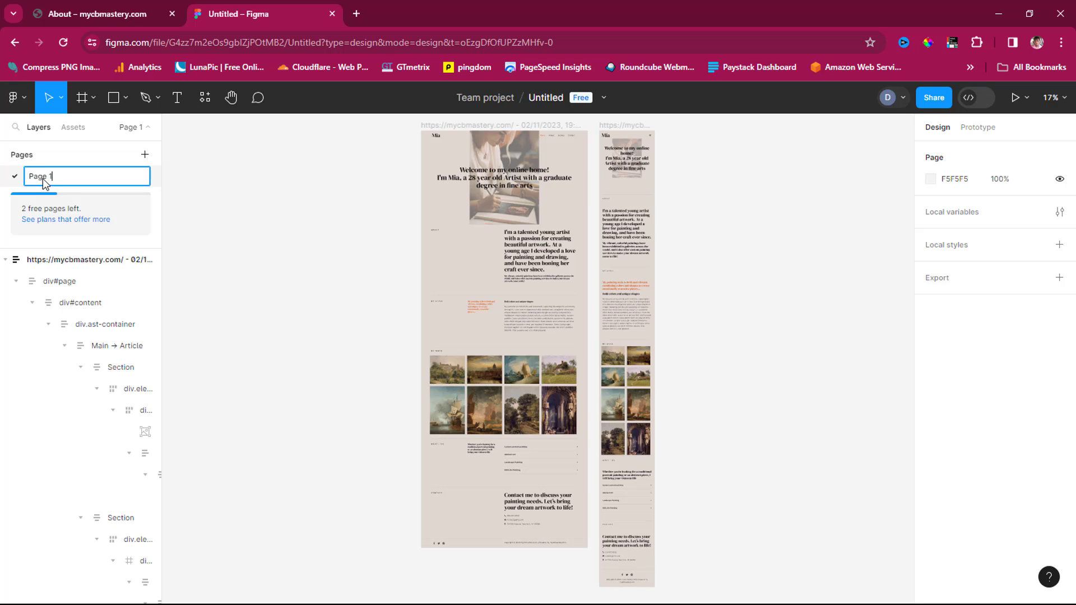
text(Home)
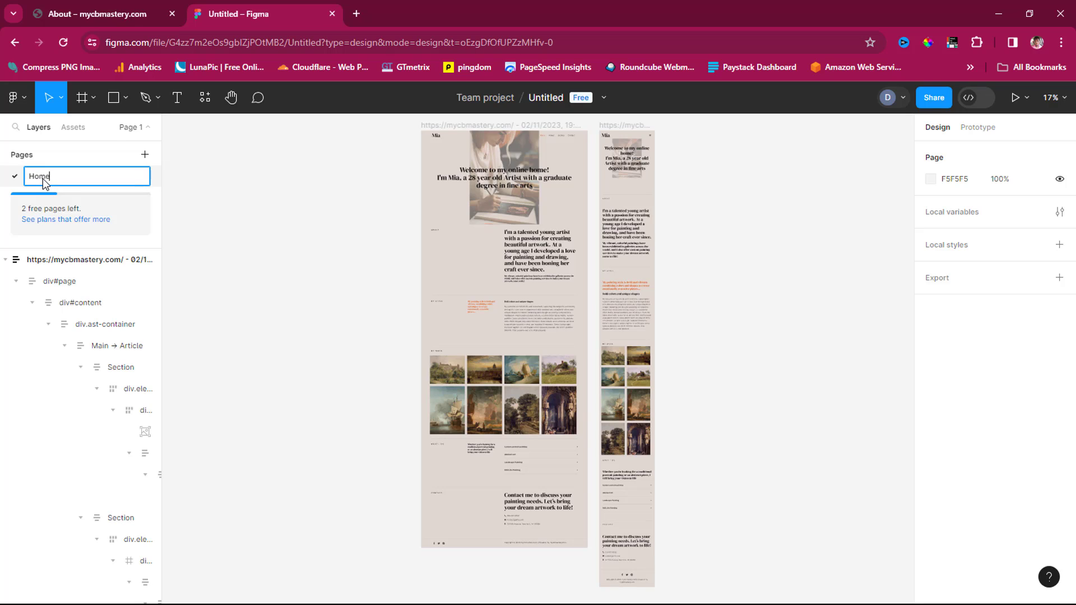
key(Enter)
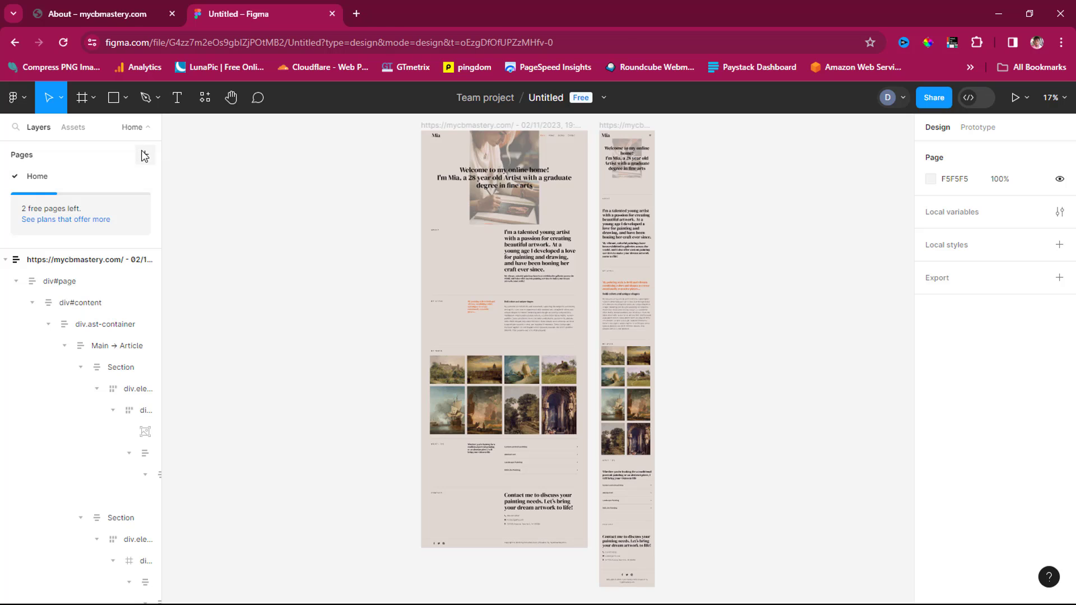
Add a second page named About
click(145, 155)
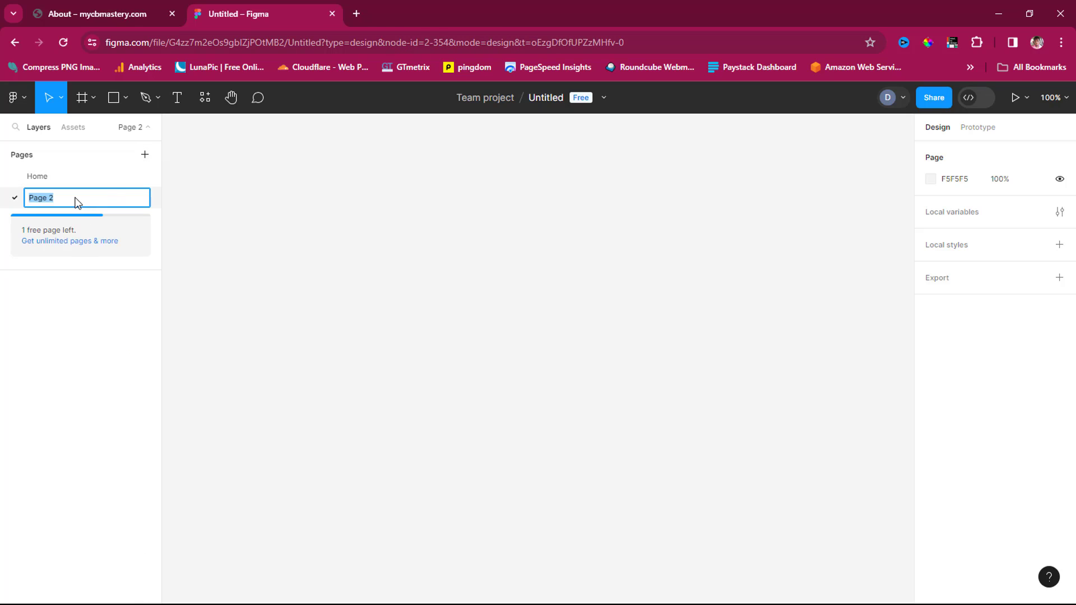
text(About)
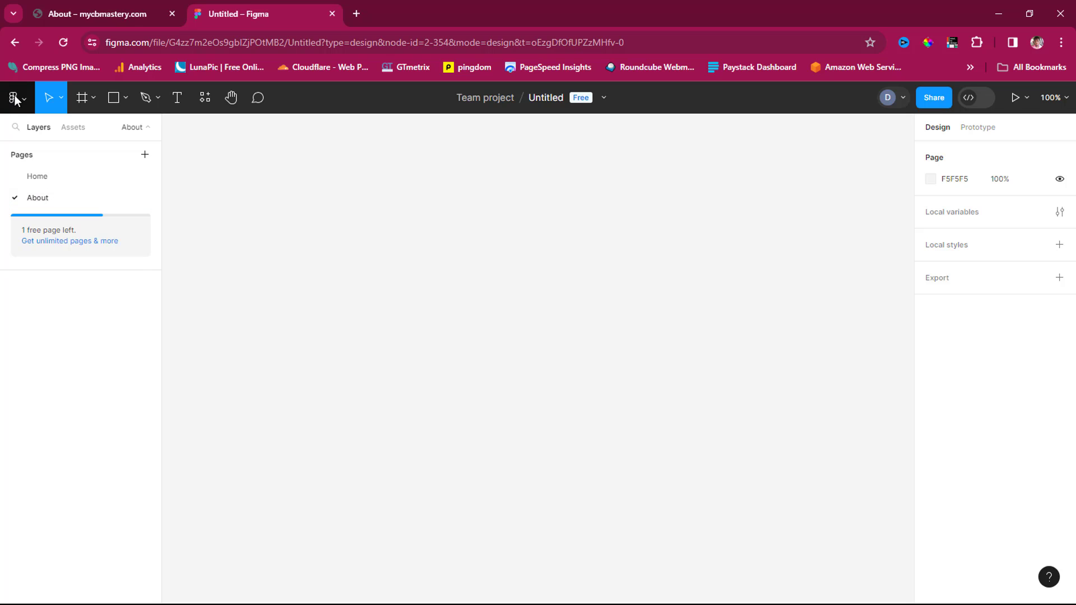
click(12, 96)
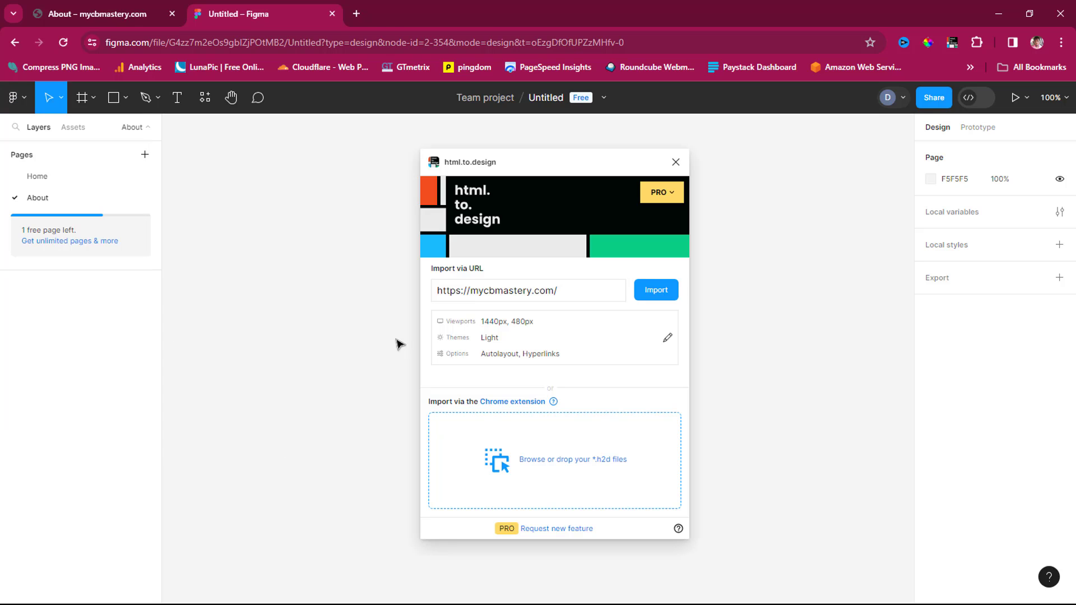
click(528, 291)
text(about/)
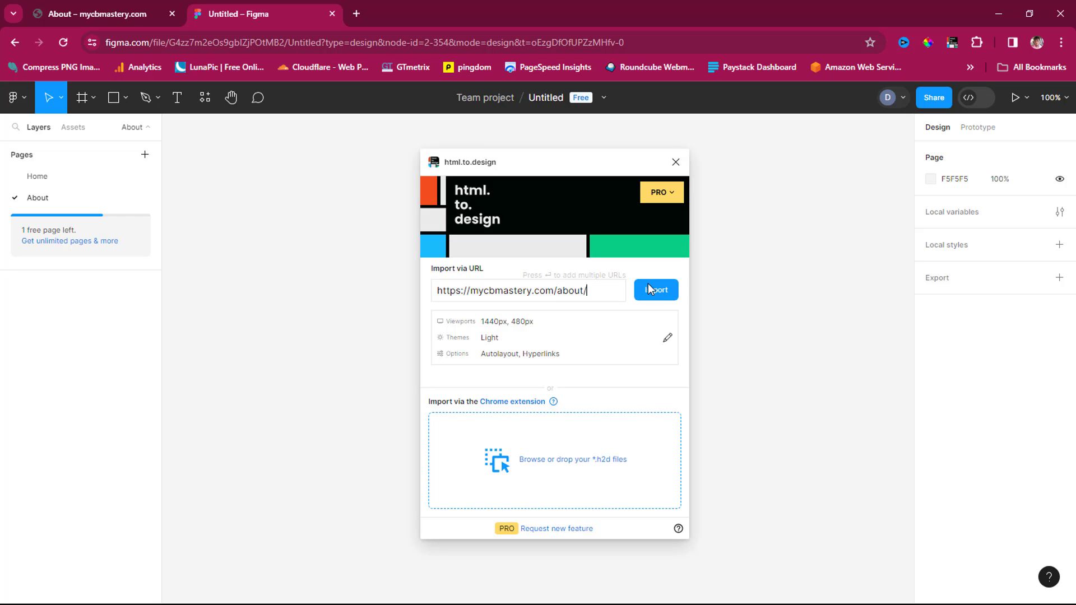
click(655, 289)
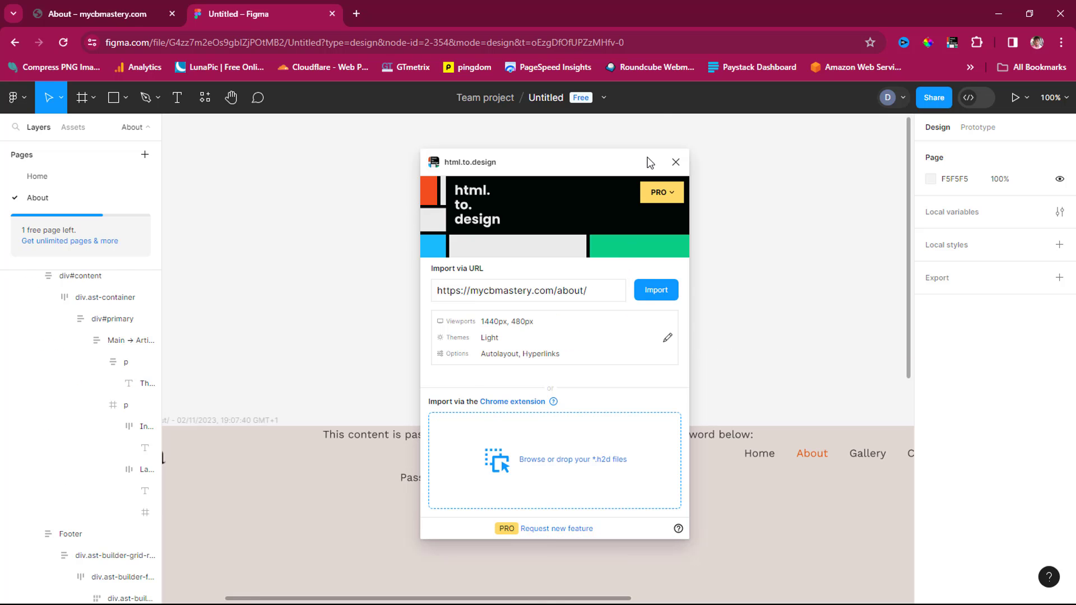
click(675, 161)
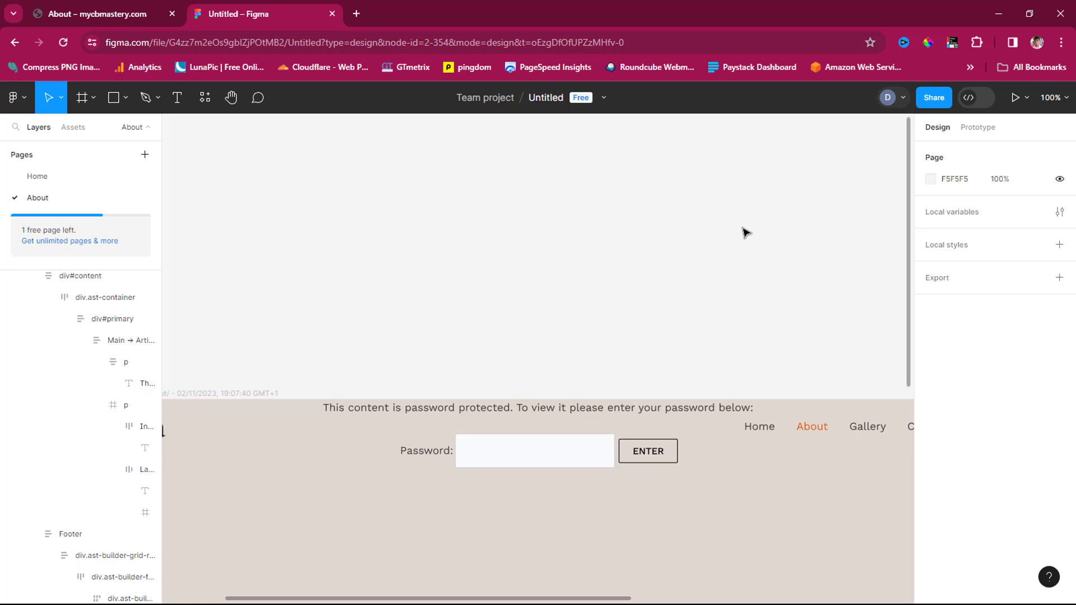
mouse_move(812, 189)
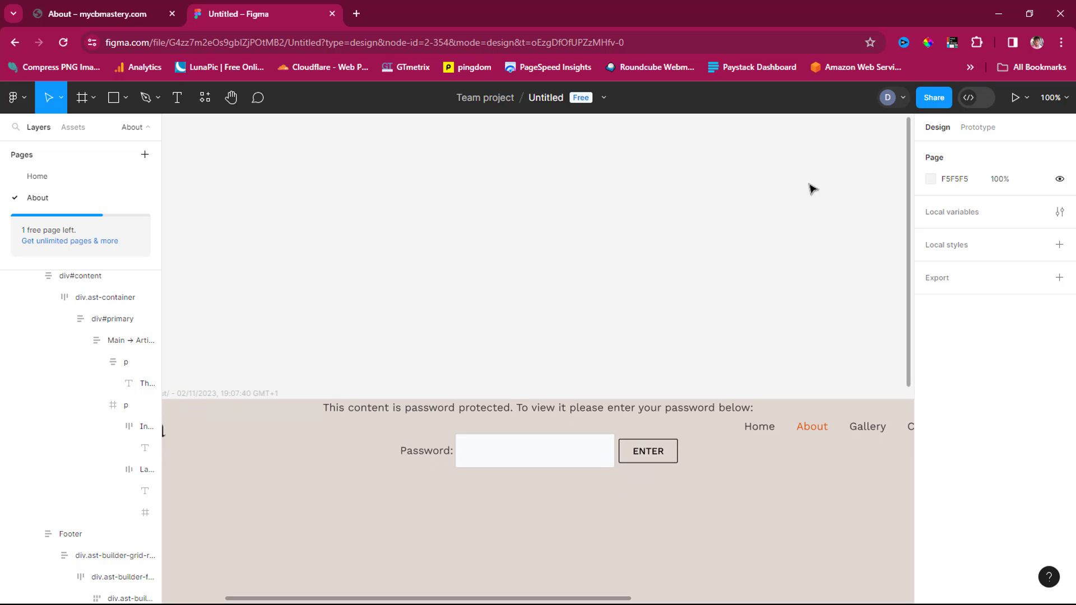
Zoom out to view the imported About frames, then switch to the site's About page
click(1073, 98)
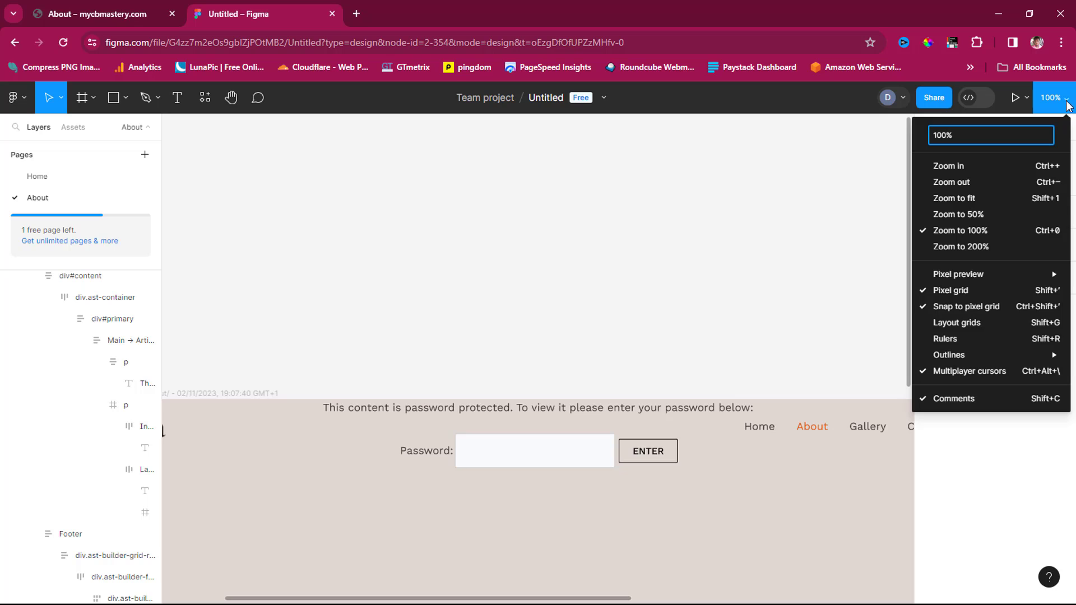
mouse_move(973, 189)
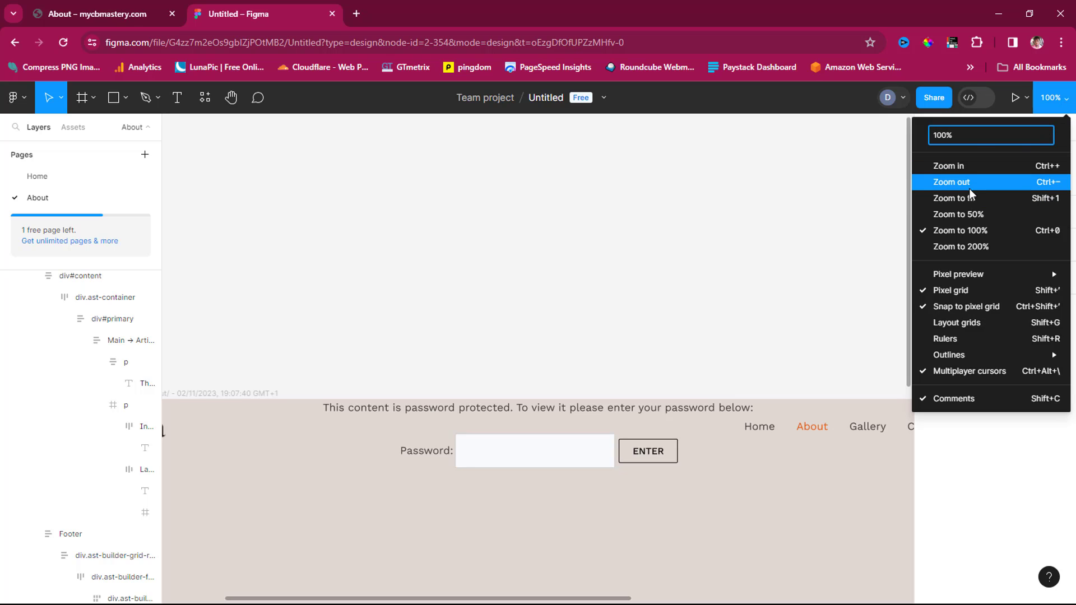
click(951, 182)
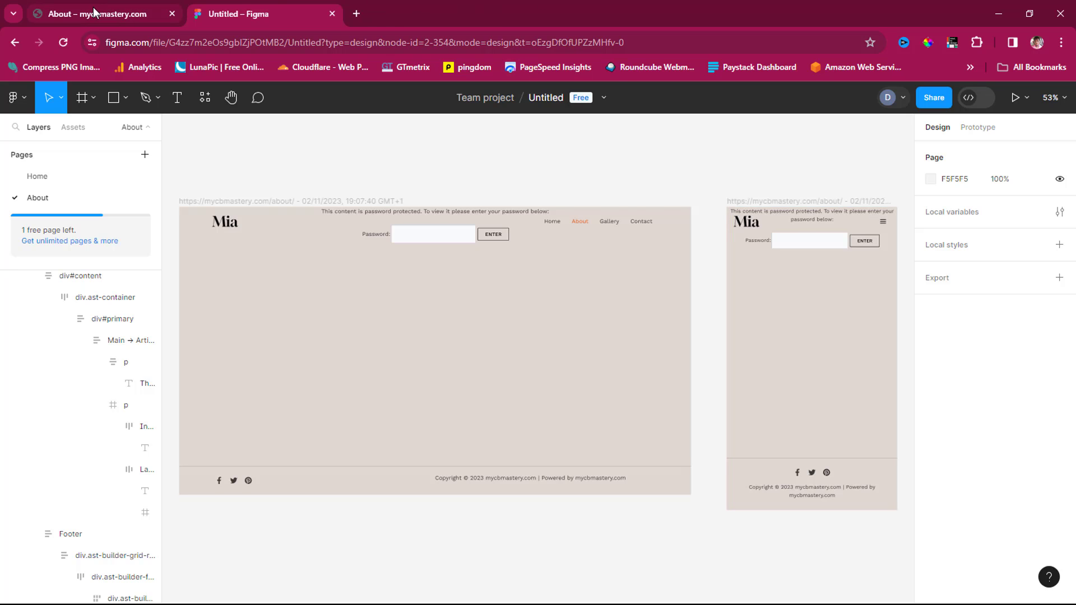
click(90, 13)
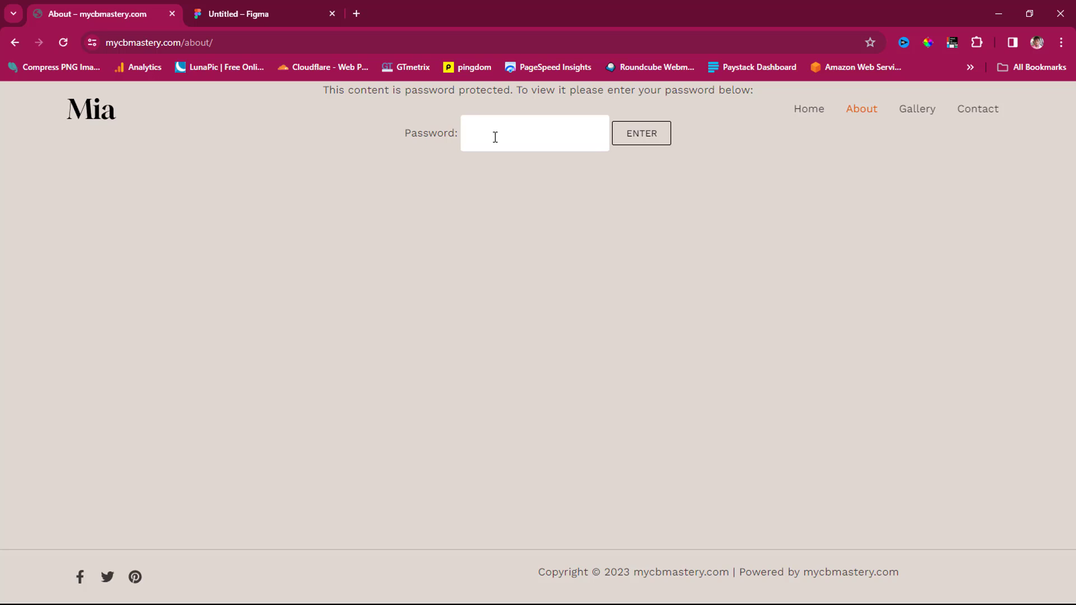
Enter the password to unlock the About page and scroll through the bio and photo
click(494, 135)
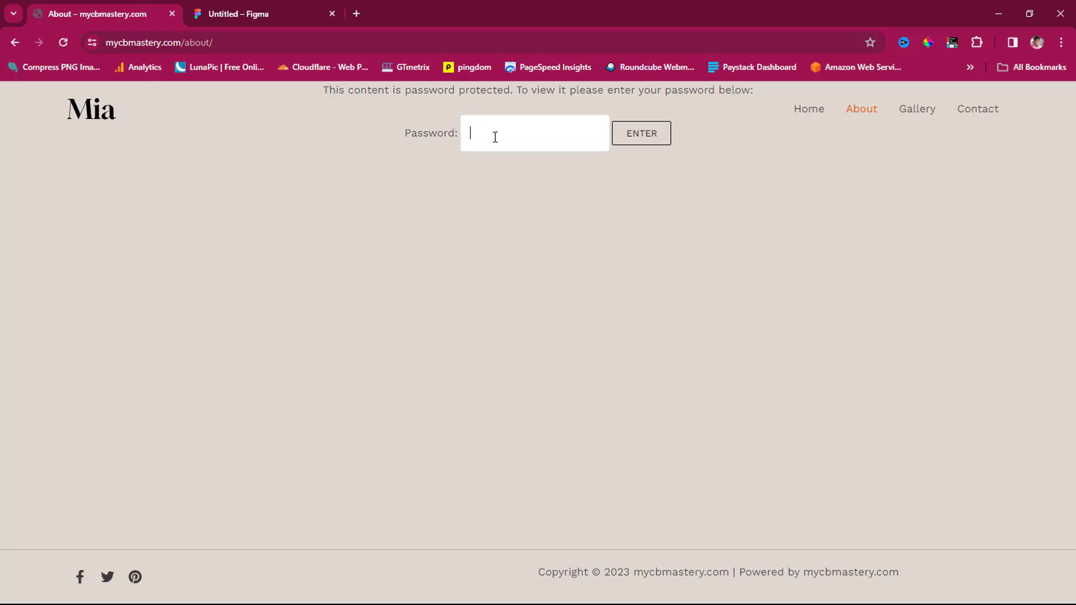
text(••••)
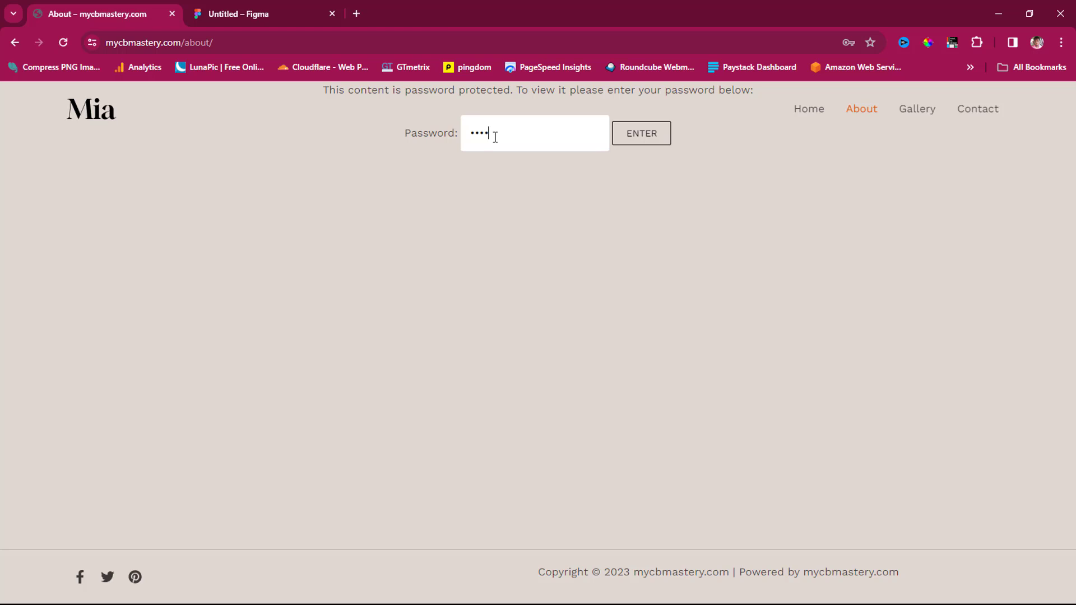
click(642, 133)
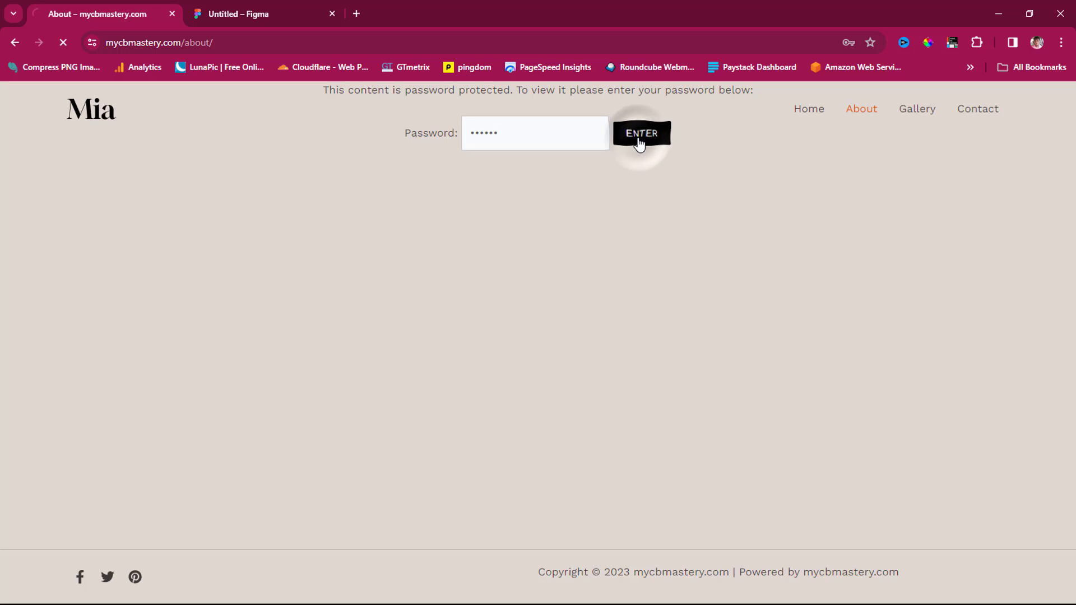
click(641, 133)
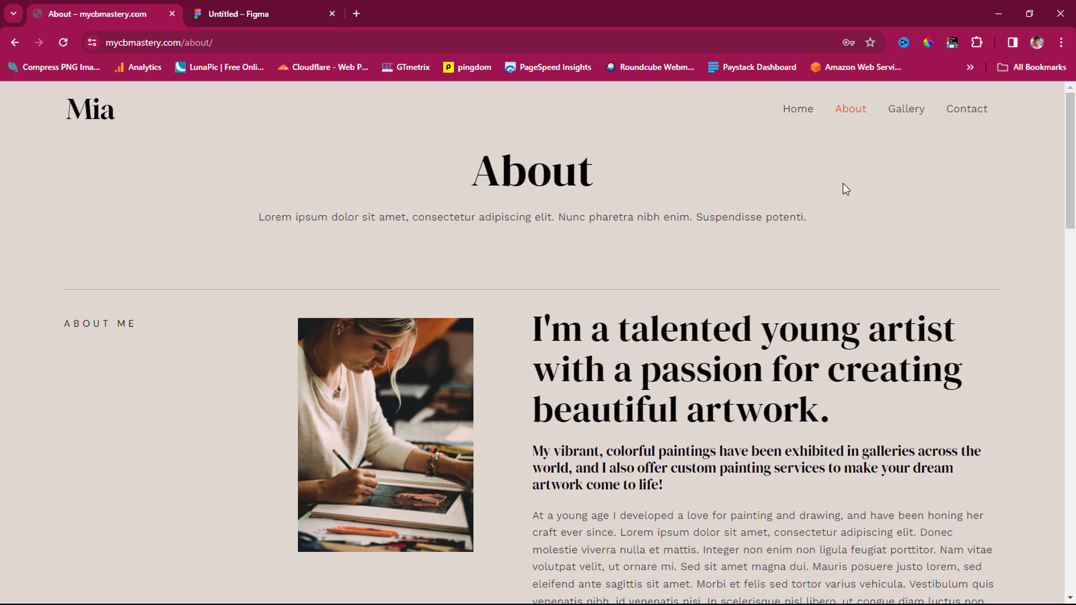
scroll(down, 3)
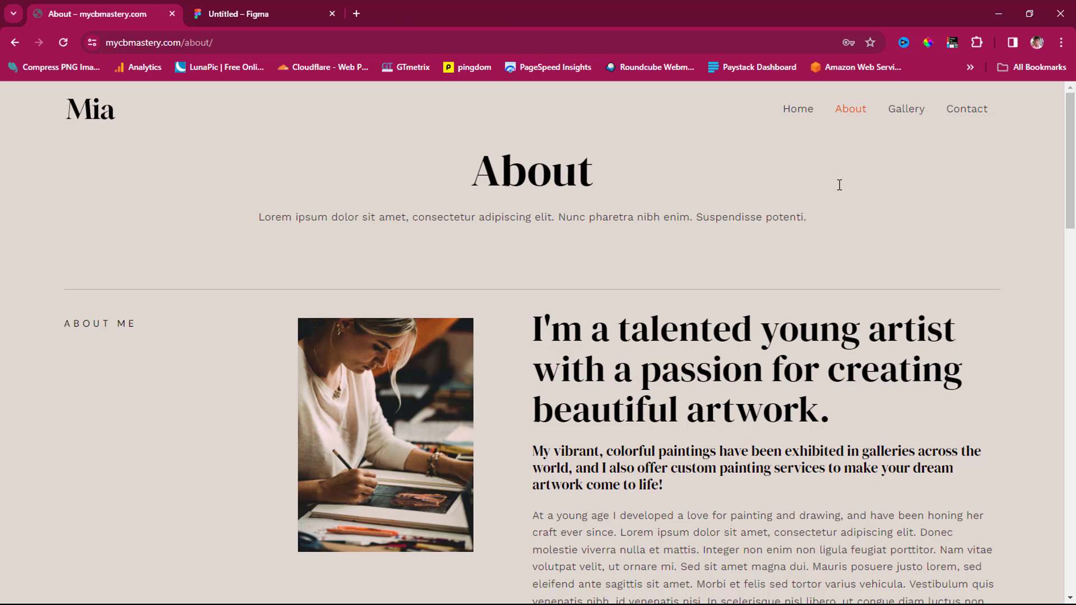
mouse_move(440, 114)
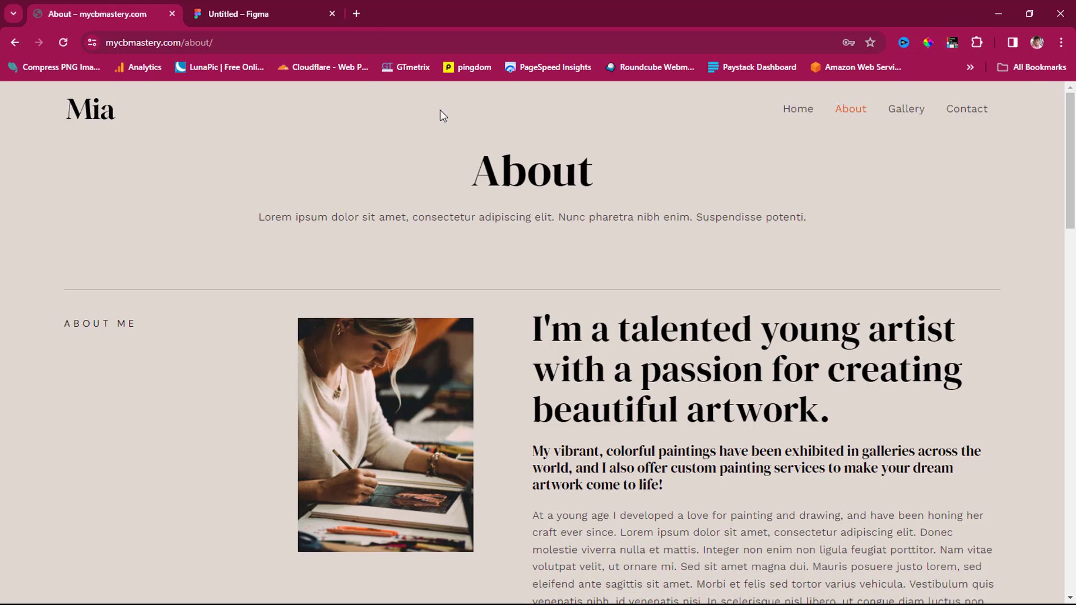
Search chrome extensions for html to design in a new tab, then return to the About page
click(355, 14)
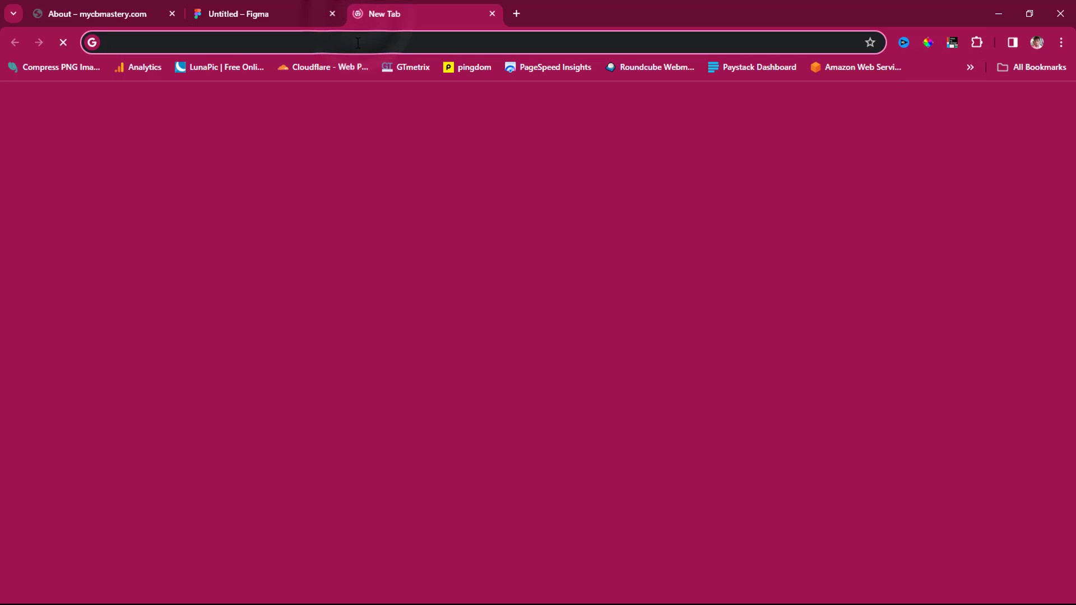
text(chro)
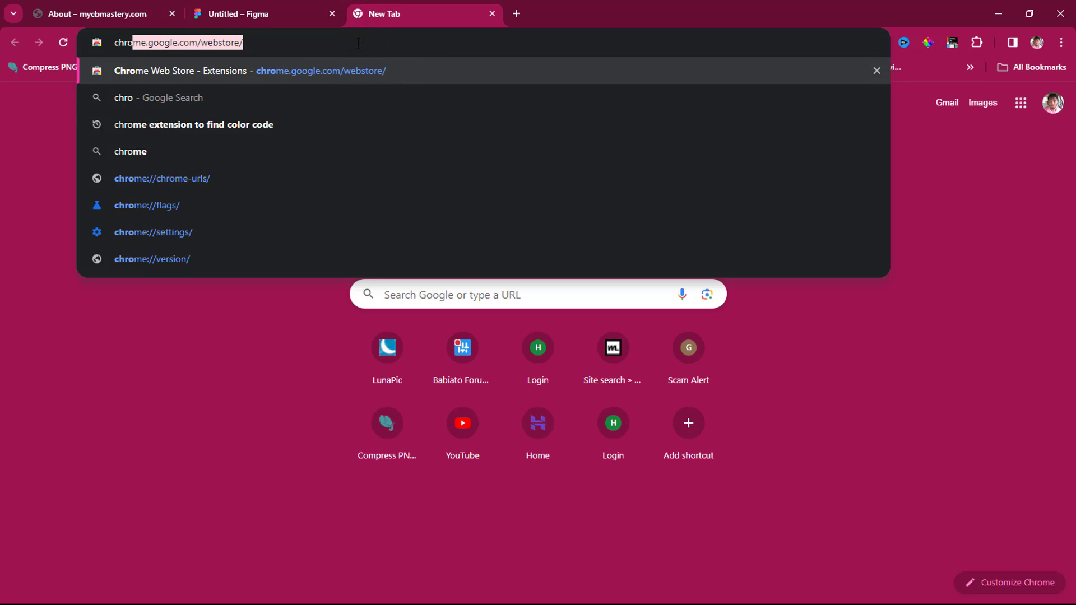
text(chrome extensions)
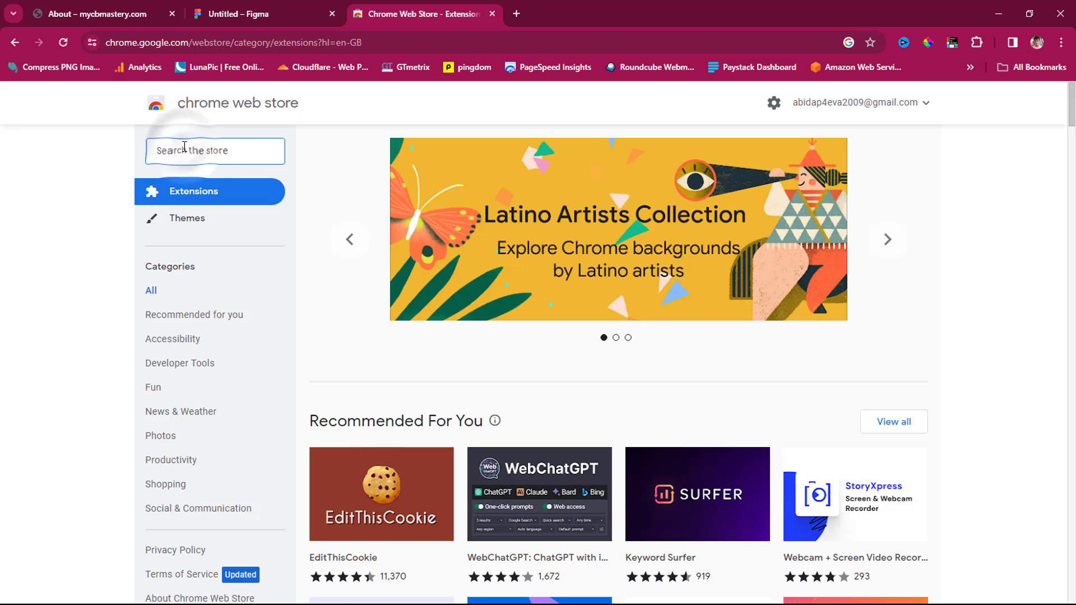
text(html to design)
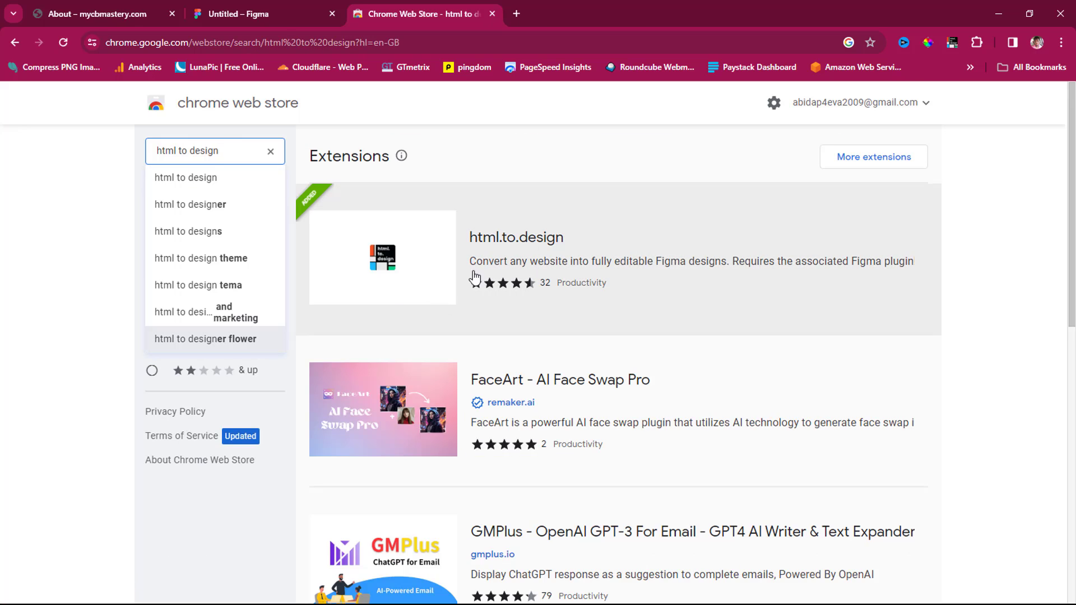
mouse_move(491, 282)
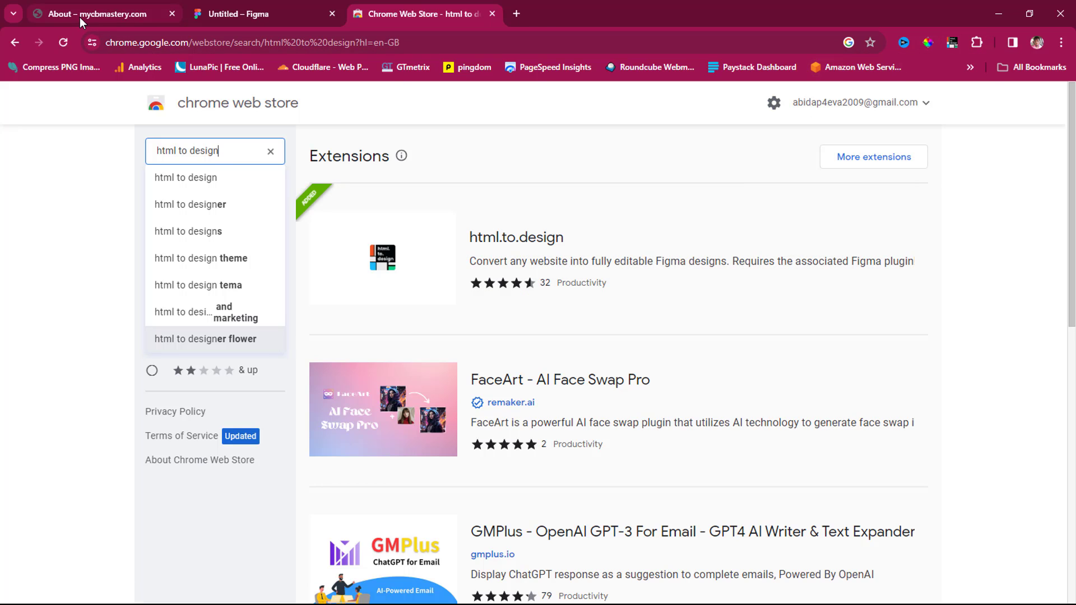
mouse_move(84, 14)
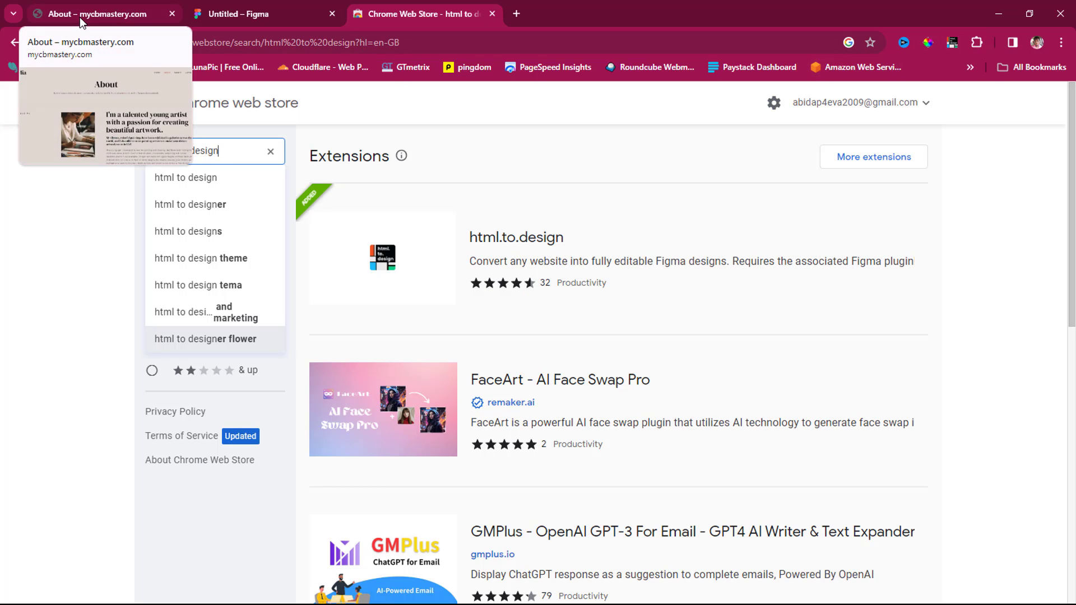
click(89, 13)
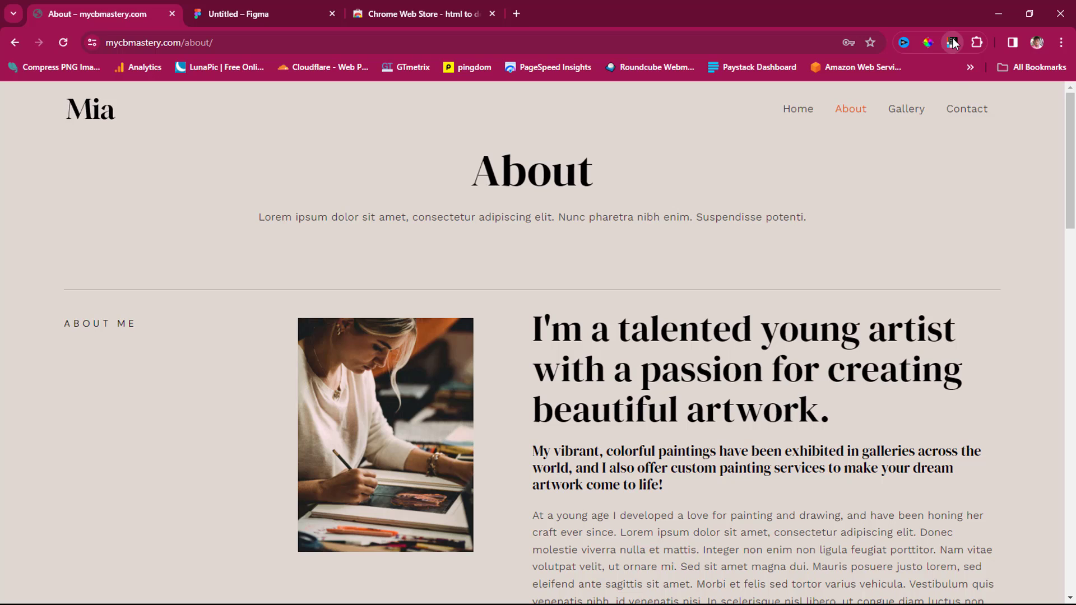
Capture the full About page at 1440 px as an .h2d download, then go to Figma
click(955, 43)
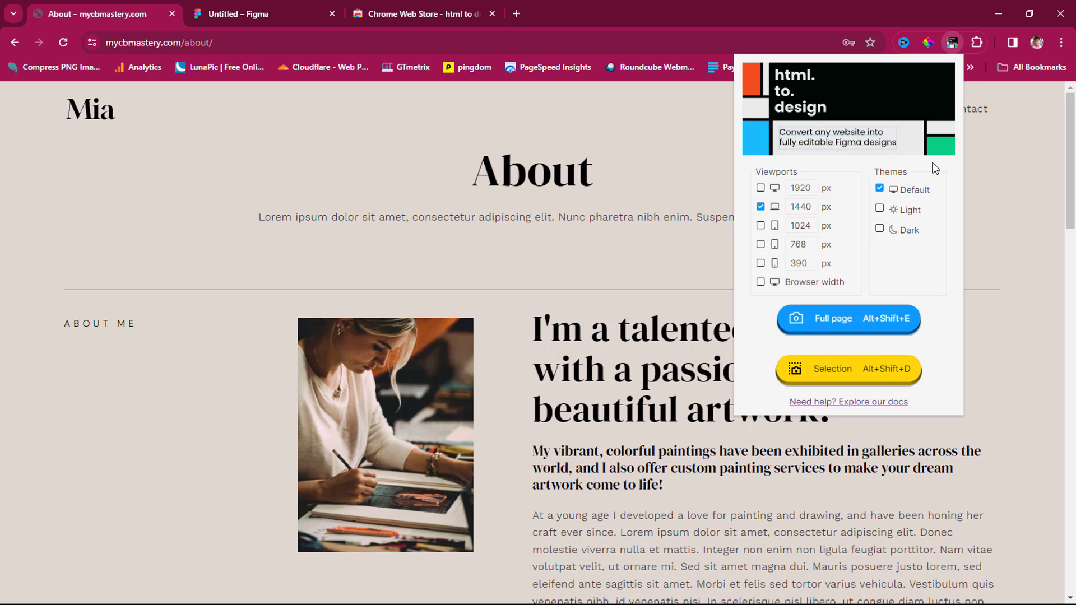
mouse_move(930, 168)
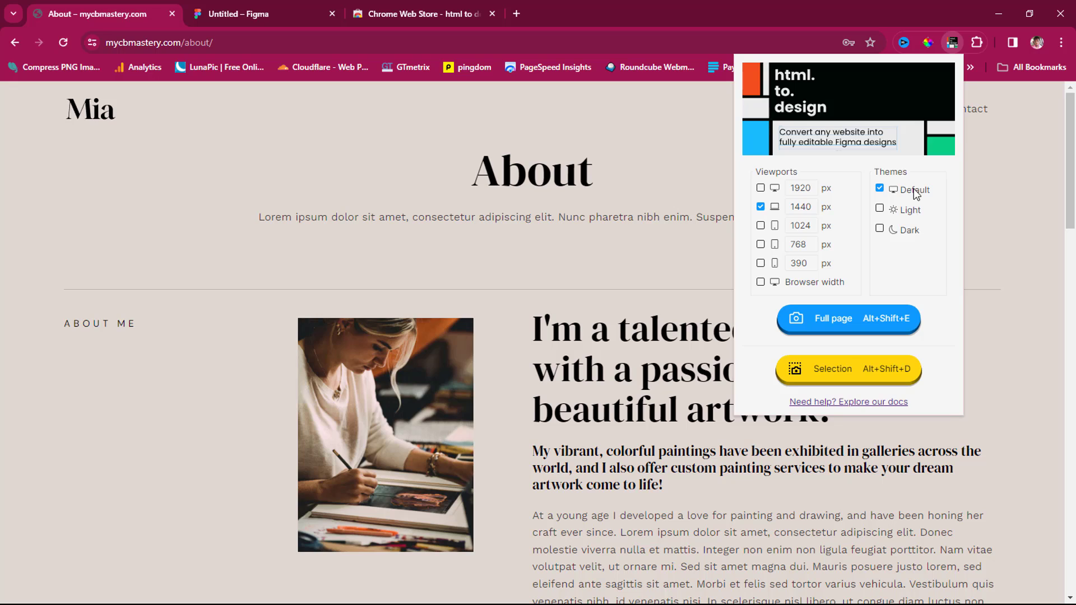
mouse_move(906, 242)
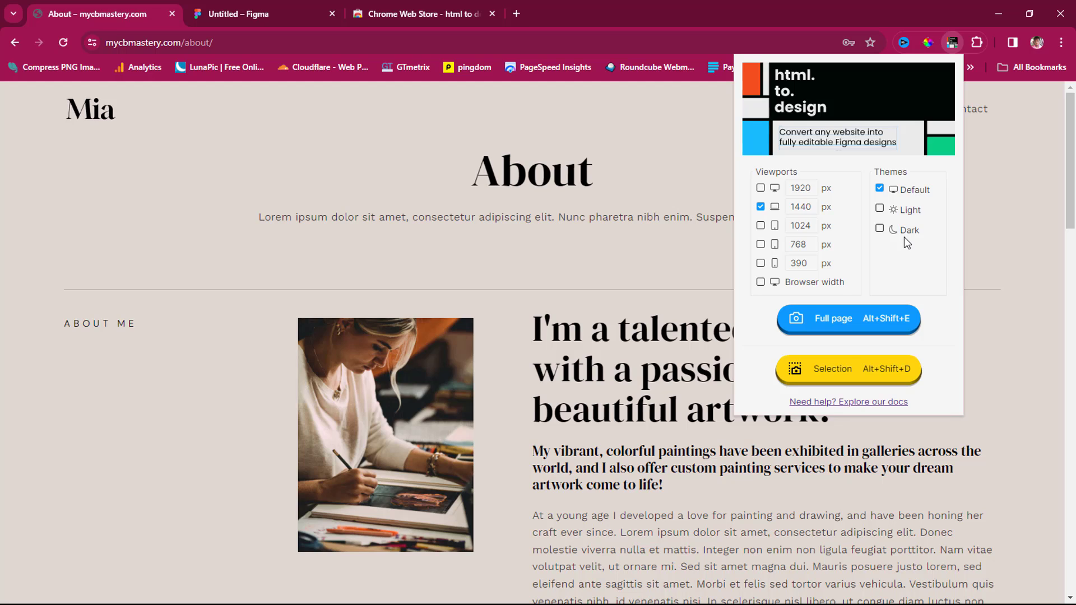
mouse_move(902, 246)
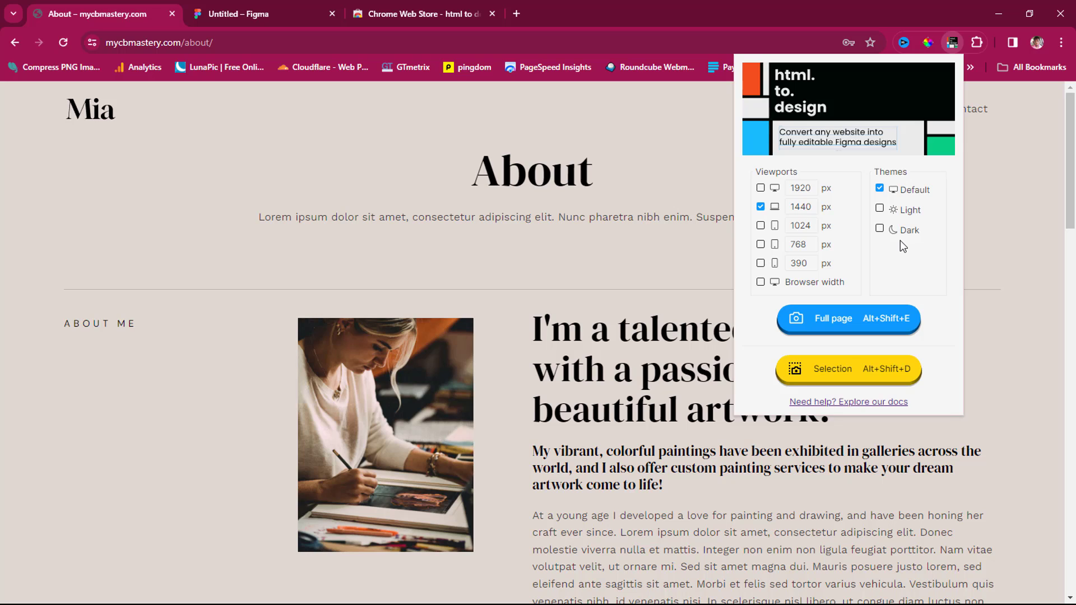
mouse_move(906, 246)
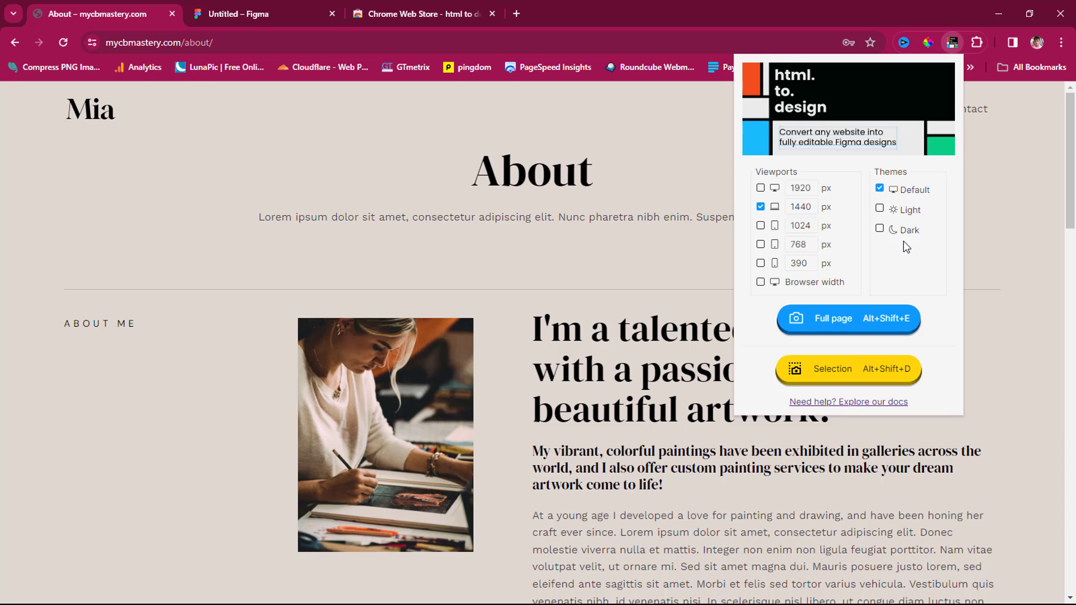
mouse_move(774, 193)
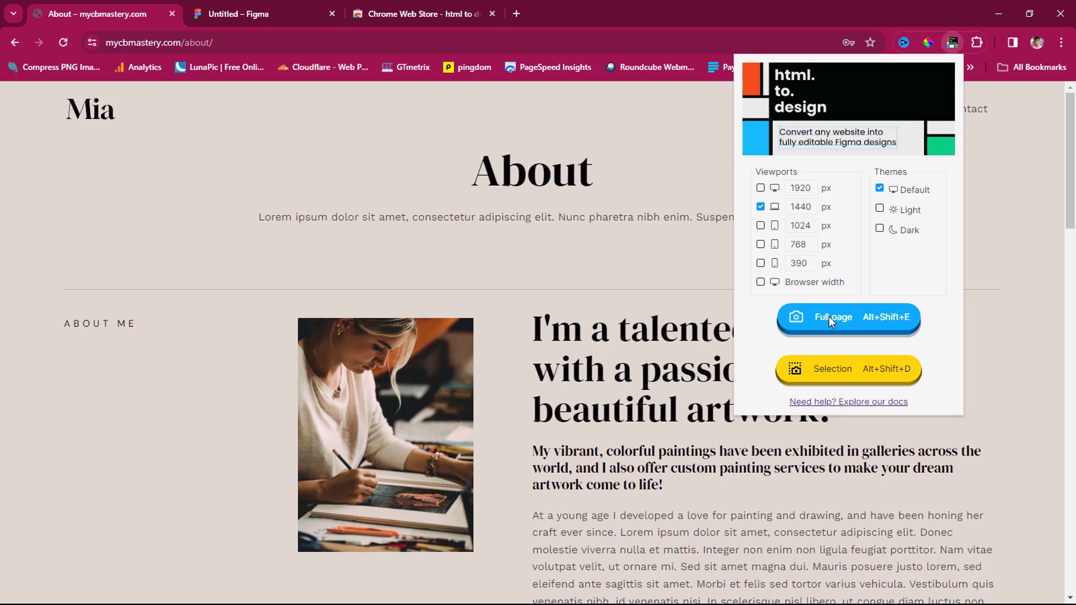
click(834, 319)
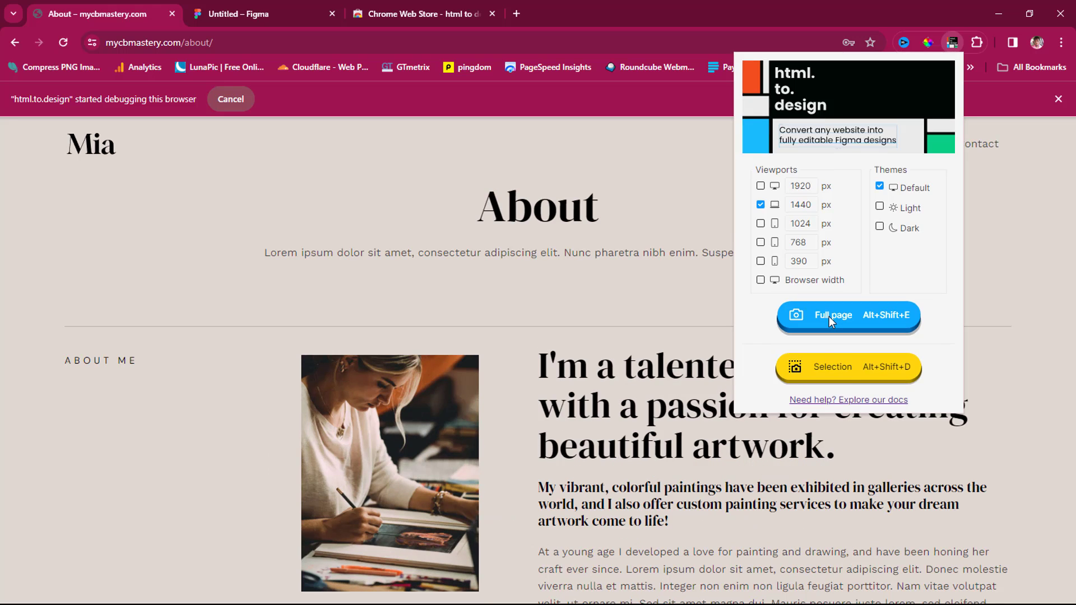
click(848, 317)
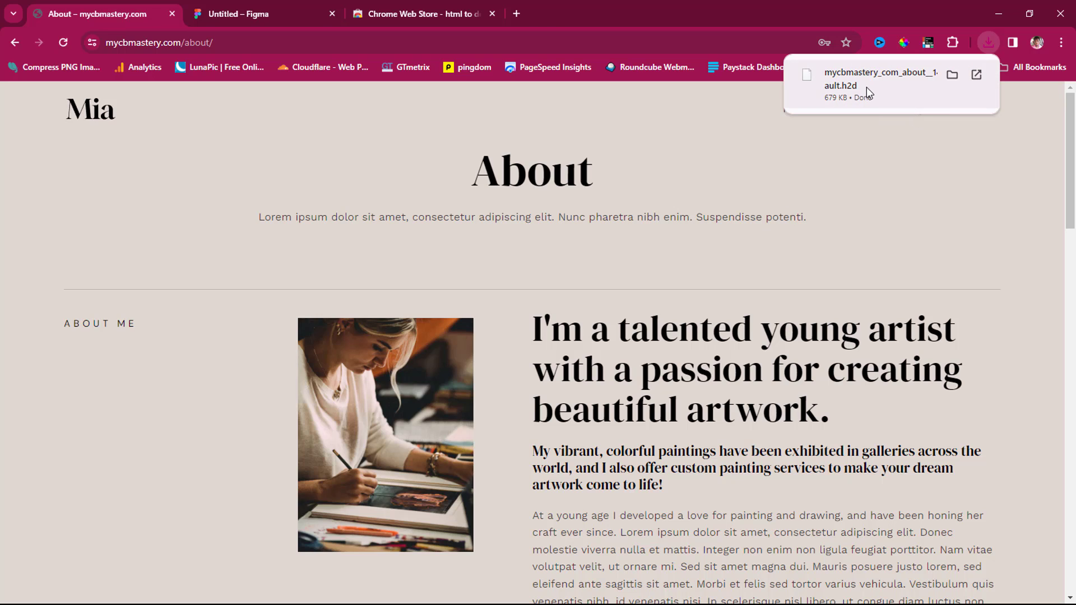
click(244, 14)
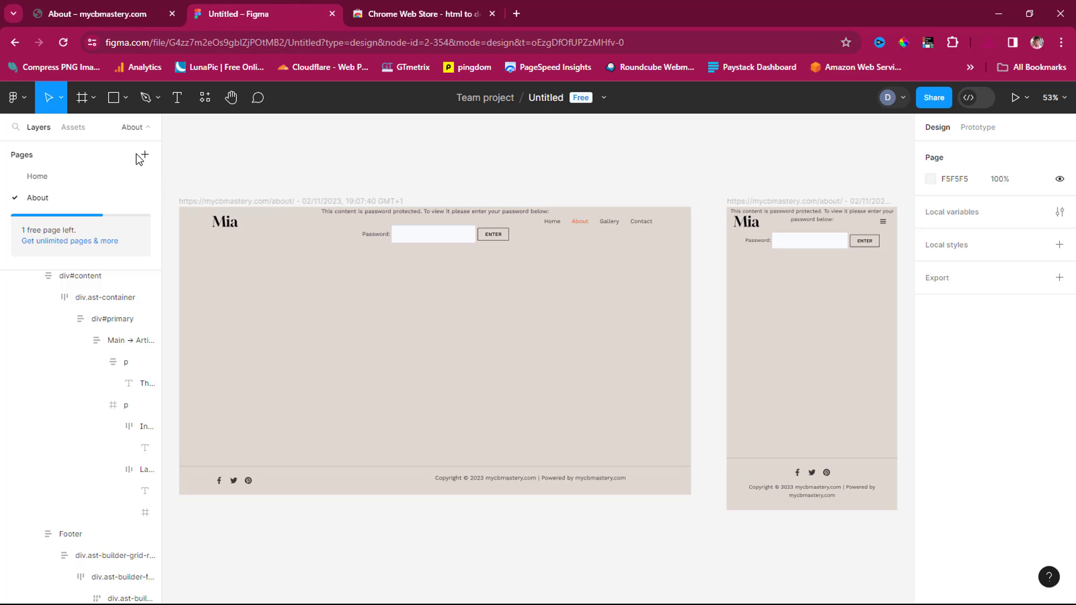
Add a third page with the default name Page 3
click(143, 157)
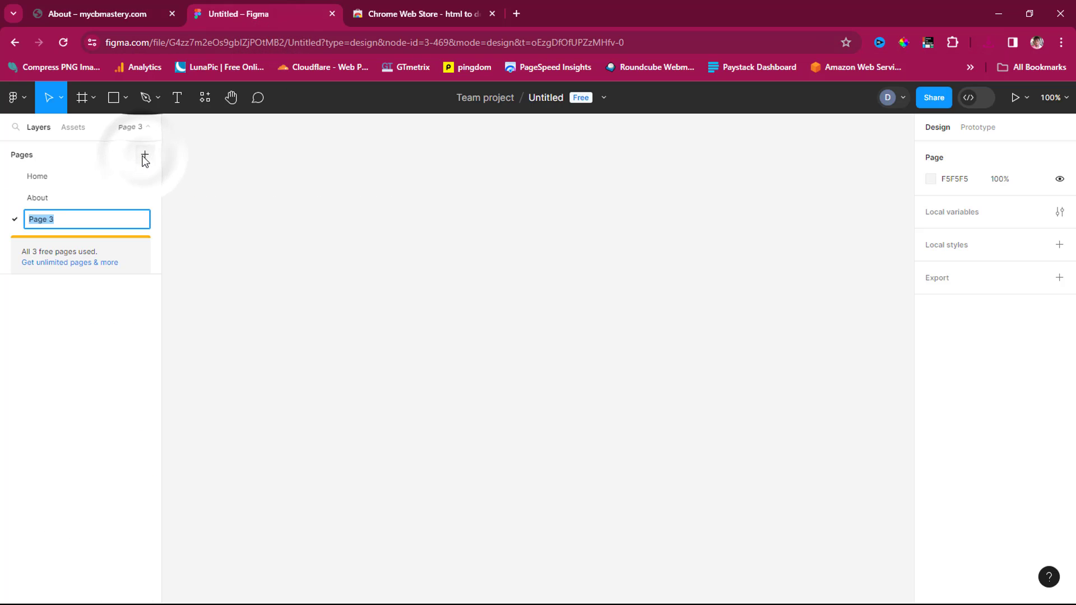
mouse_move(137, 345)
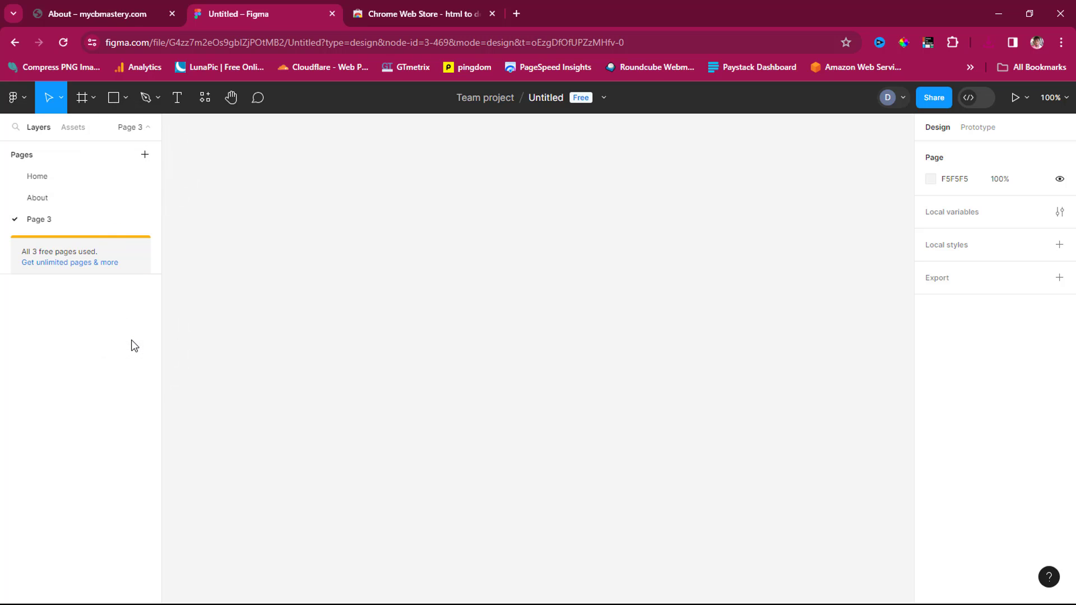
click(12, 97)
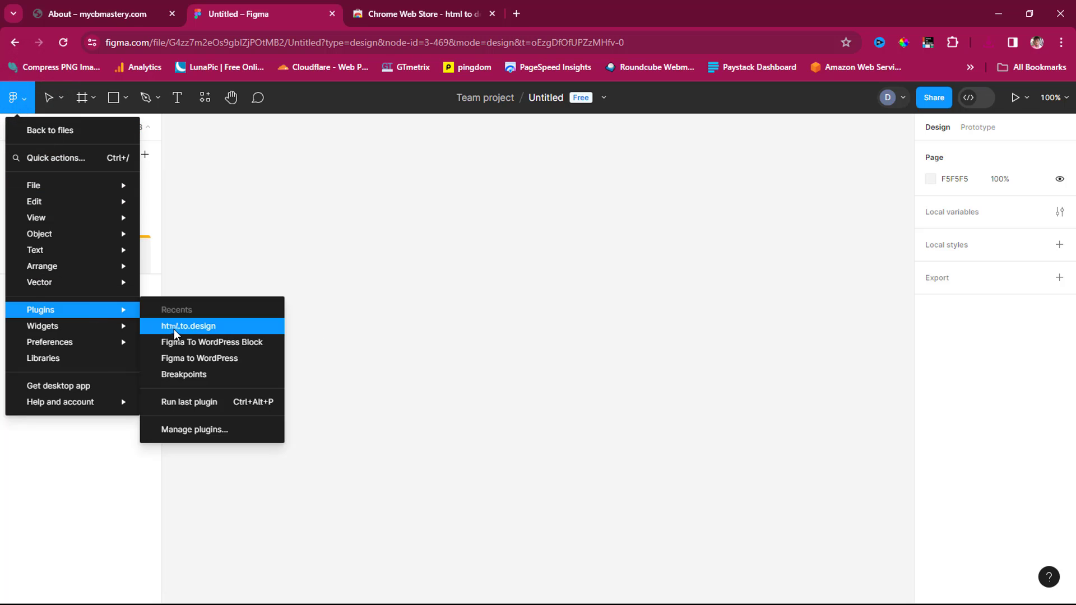
Launch html.to.design and drop the downloaded About .h2d capture onto its importer
click(188, 326)
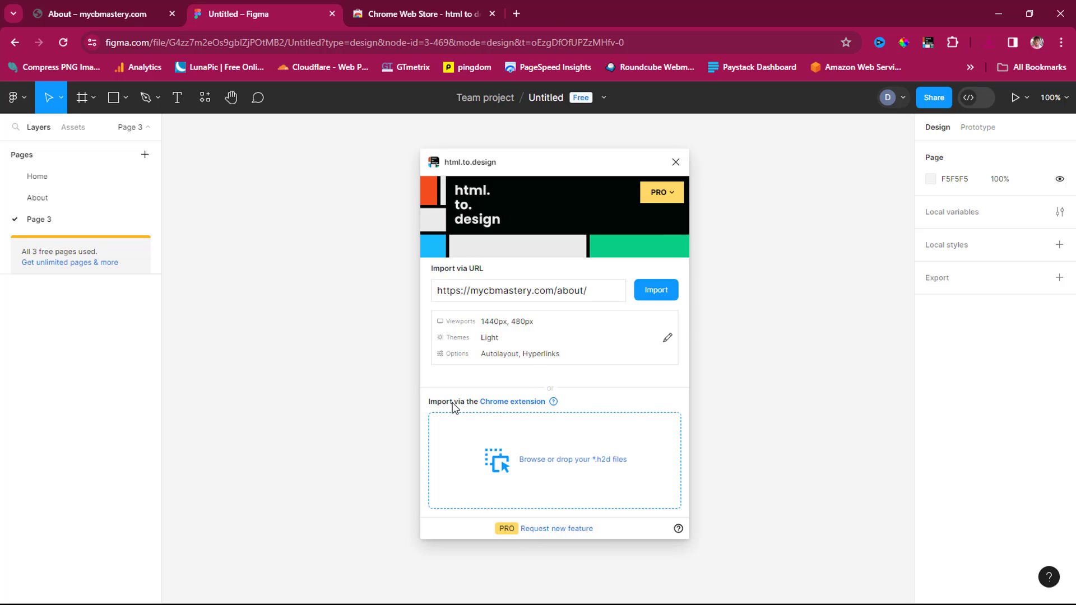
mouse_move(1043, 67)
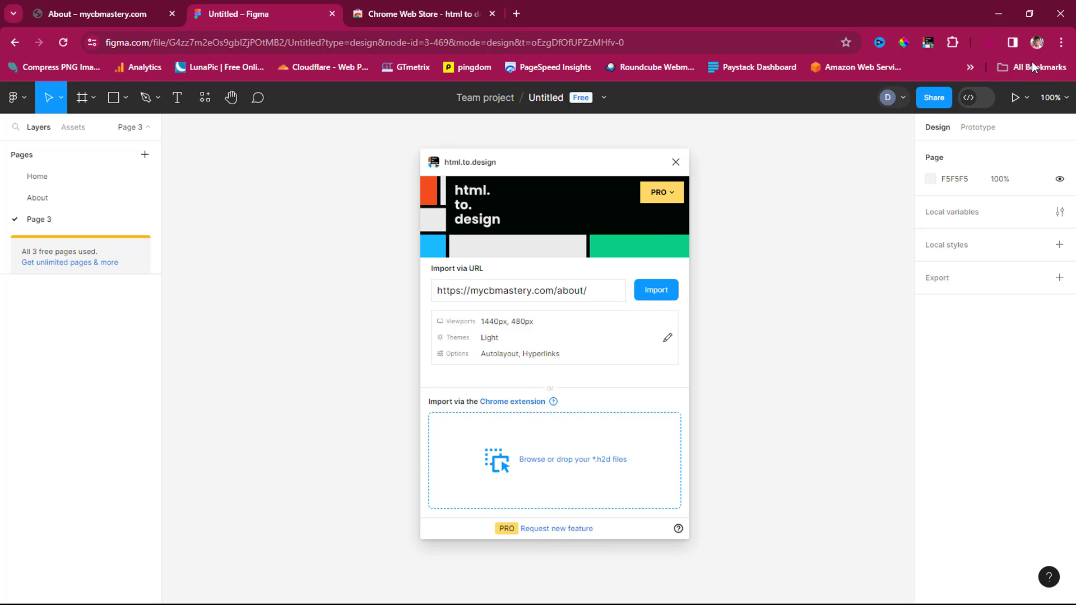
click(991, 42)
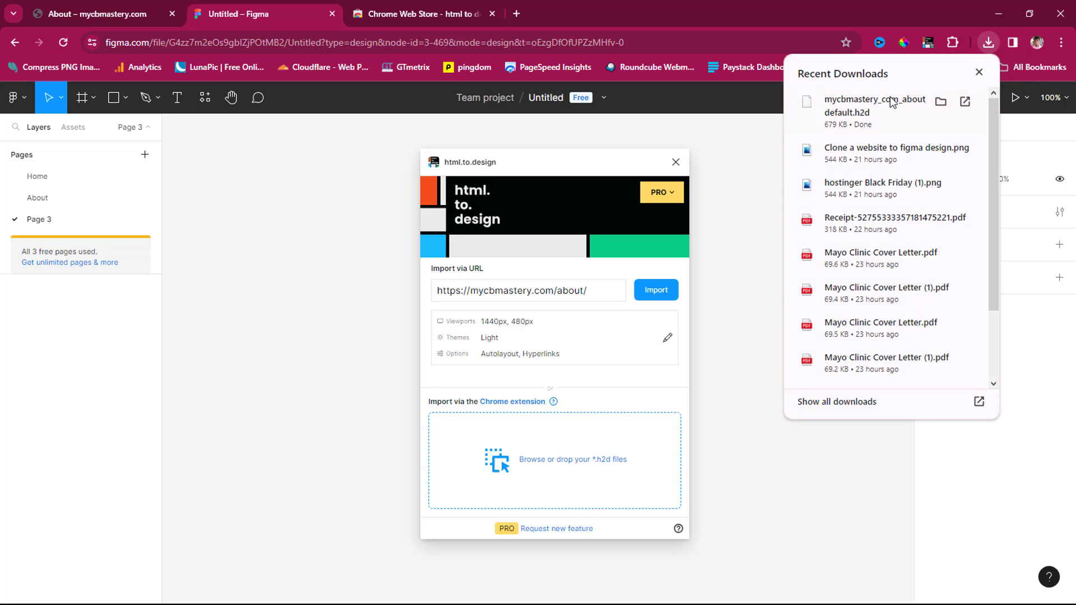
drag(876, 105, 566, 470)
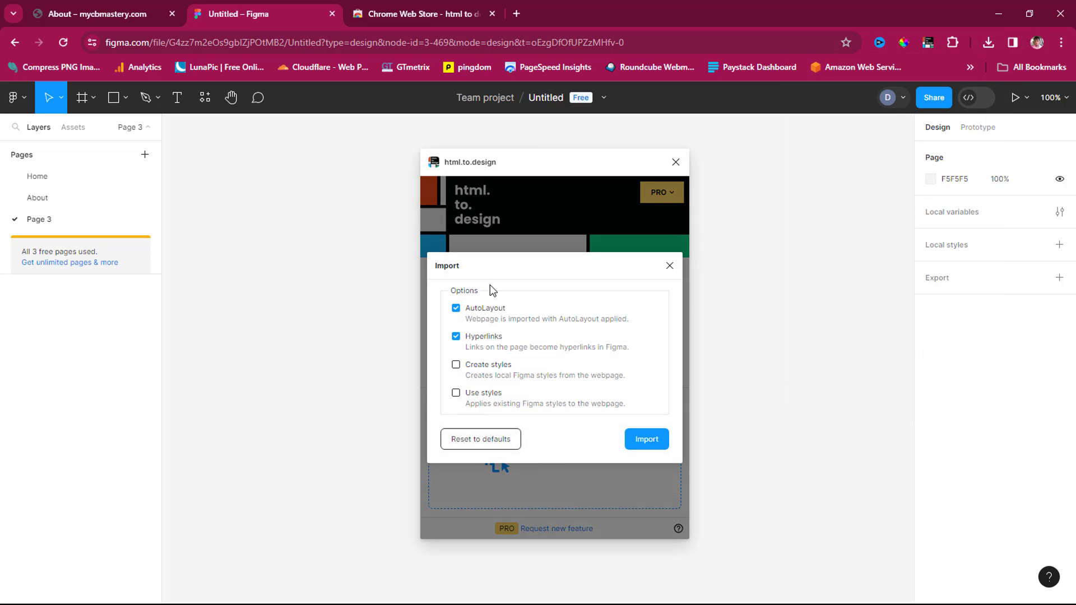
Import the About page with AutoLayout and Hyperlinks enabled as a full desktop frame on Page 3
click(646, 439)
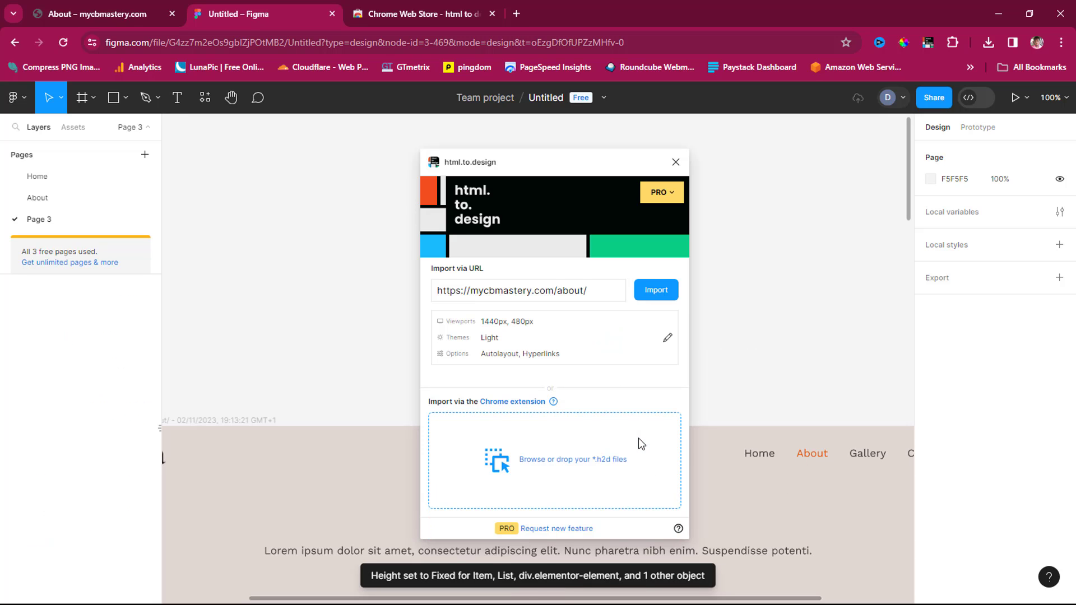
mouse_move(684, 155)
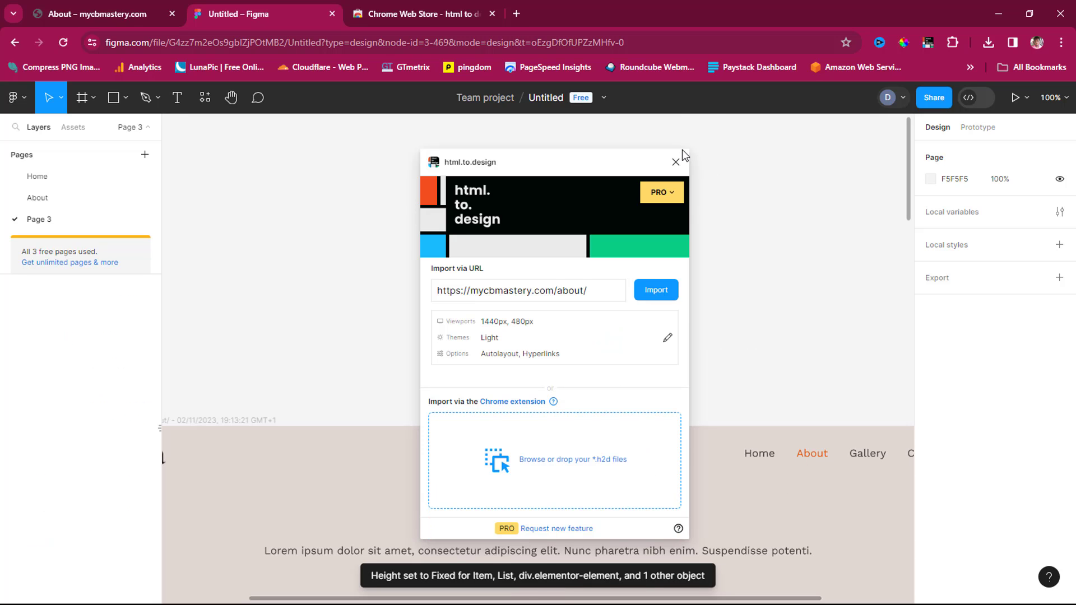
click(674, 162)
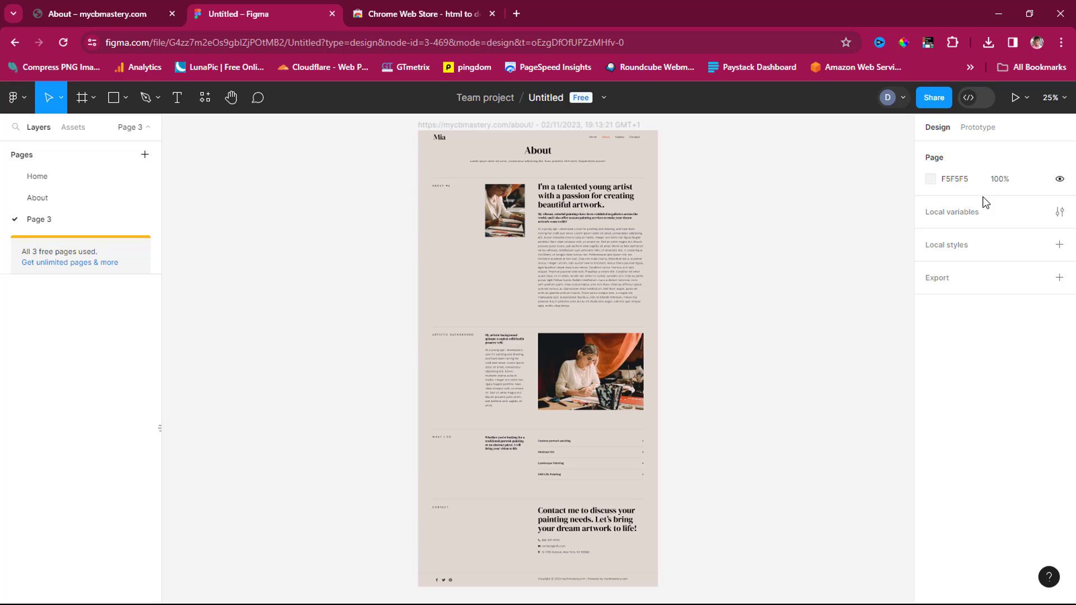
click(482, 202)
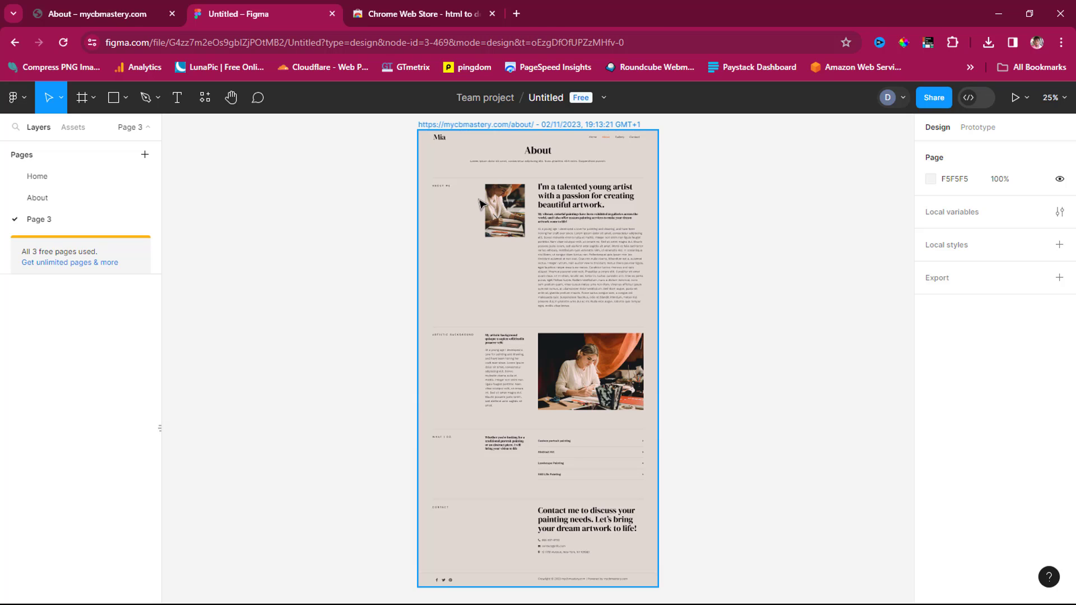